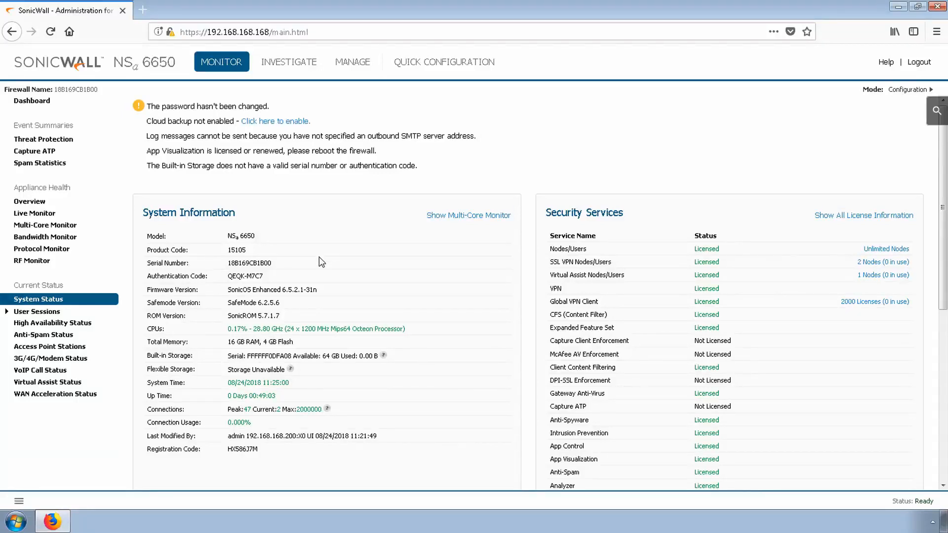
Export the current firewall configuration from Firmware & Backups and save it as a .exp file
{"action": "left_click", "coordinate": [352, 62]}
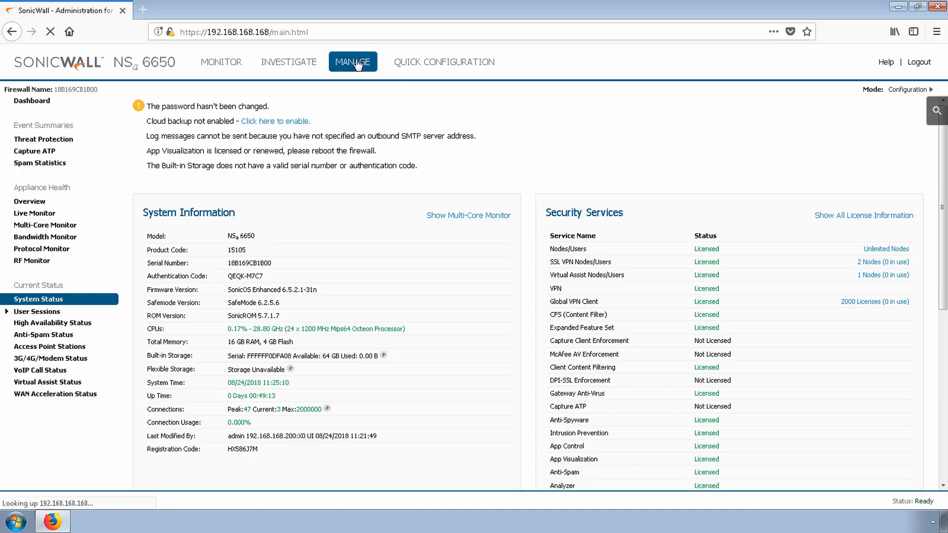
{"action": "left_click", "coordinate": [352, 62]}
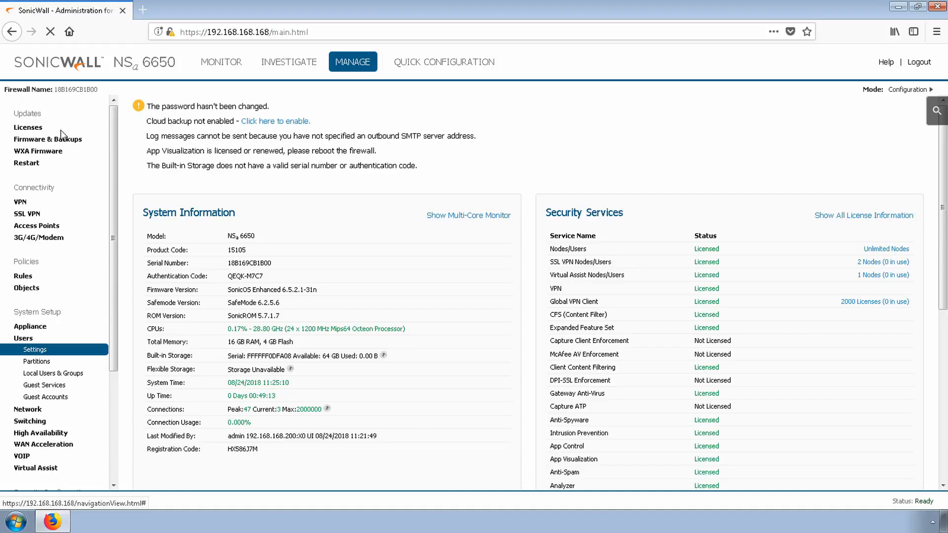
{"action": "left_click", "coordinate": [48, 140]}
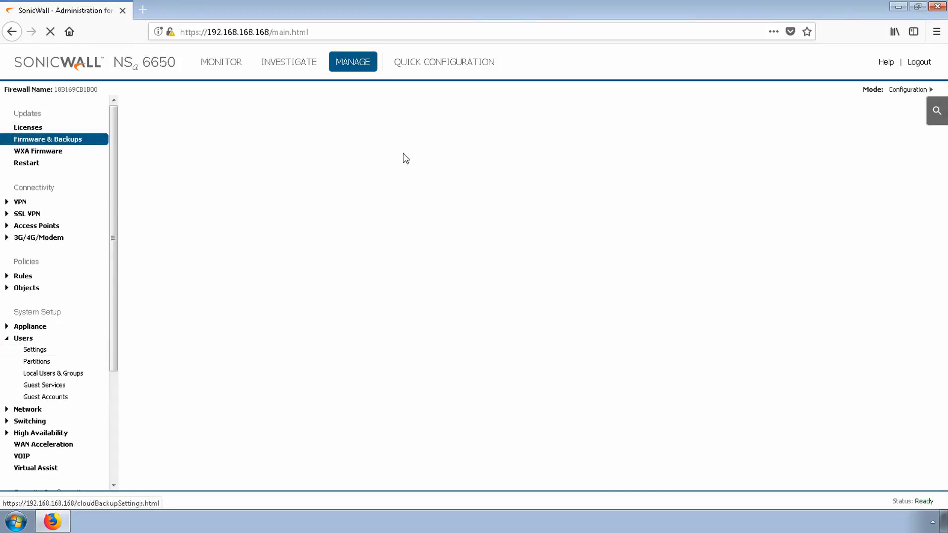
{"action": "left_click", "coordinate": [48, 140]}
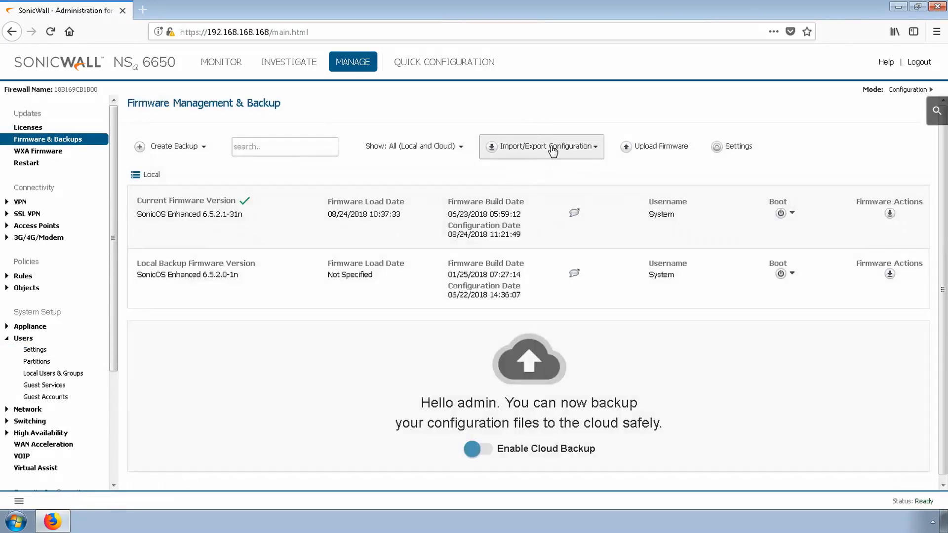
{"action": "left_click", "coordinate": [542, 146]}
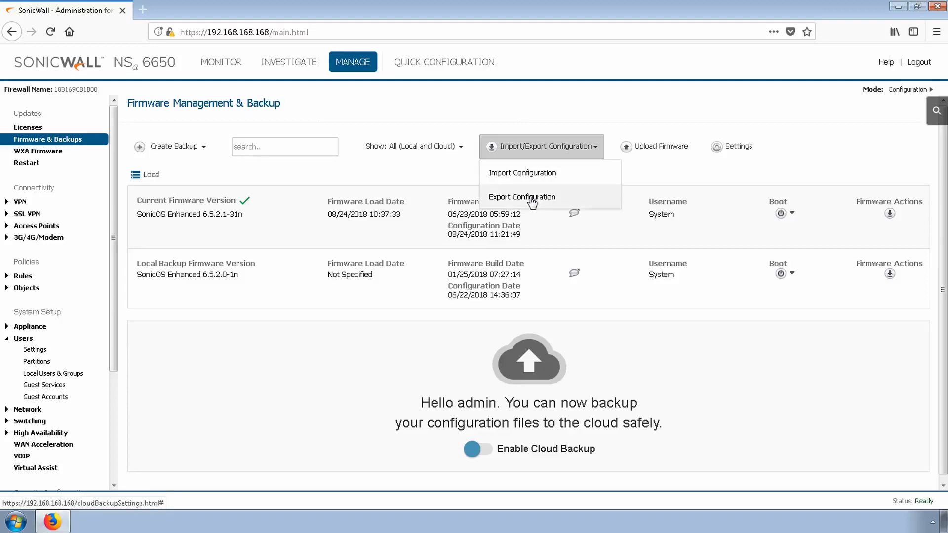
{"action": "left_click", "coordinate": [521, 198]}
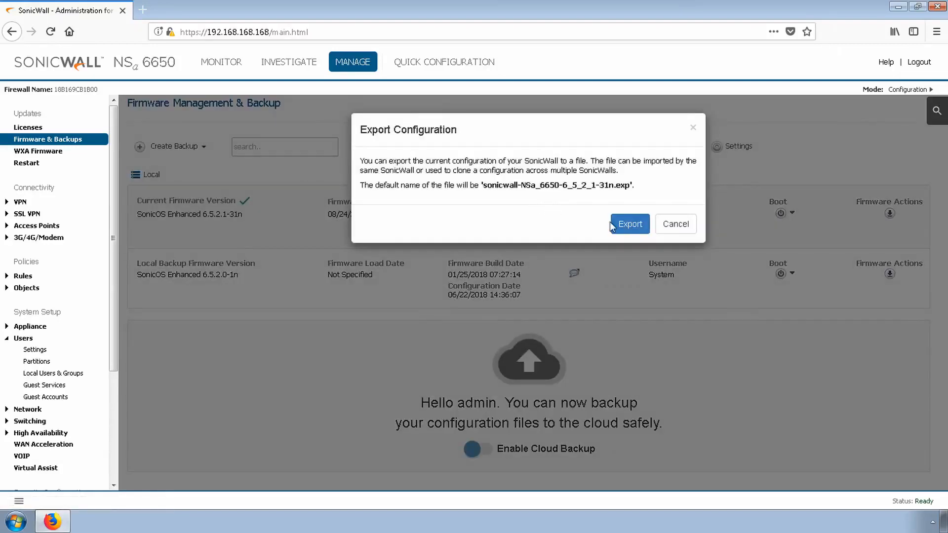
{"action": "left_click", "coordinate": [630, 224]}
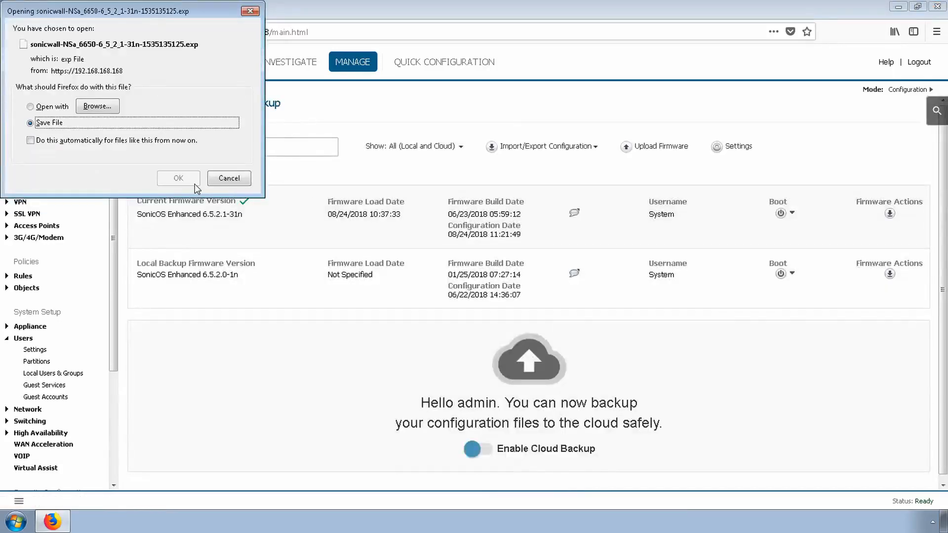
{"action": "left_click", "coordinate": [178, 178]}
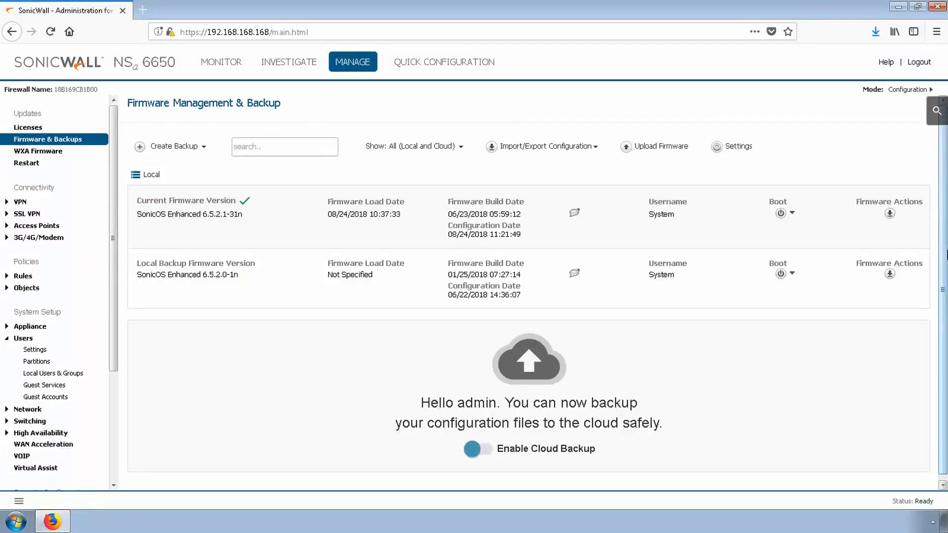
{"action": "mouse_move", "coordinate": [34, 350]}
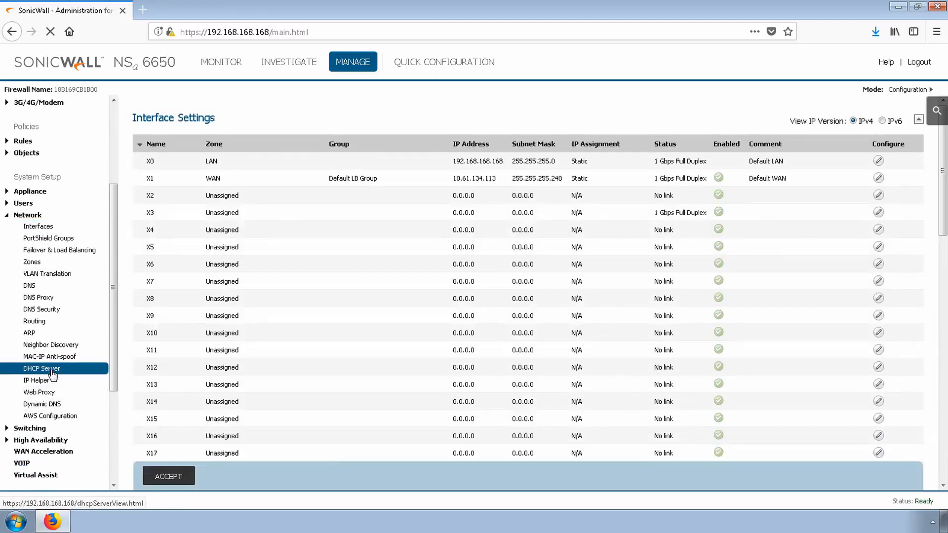
Open the DHCP Server page under Network, showing the single X0 lease scope
{"action": "left_click", "coordinate": [41, 368]}
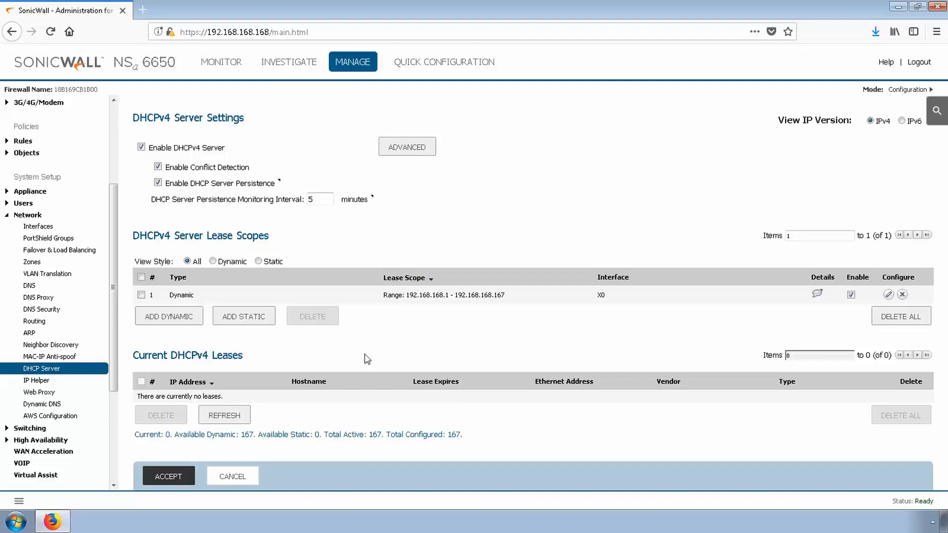
{"action": "mouse_move", "coordinate": [471, 337]}
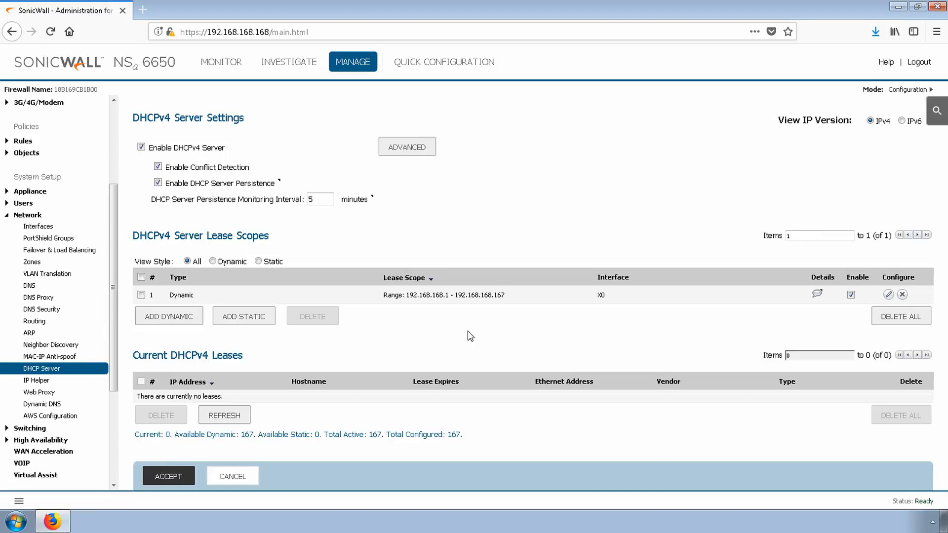
{"action": "mouse_move", "coordinate": [721, 364]}
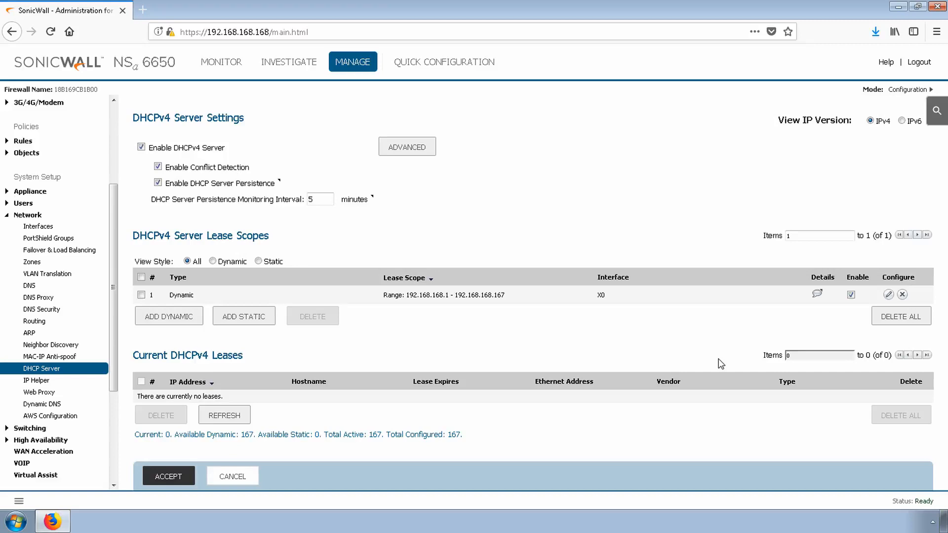
{"action": "mouse_move", "coordinate": [205, 354]}
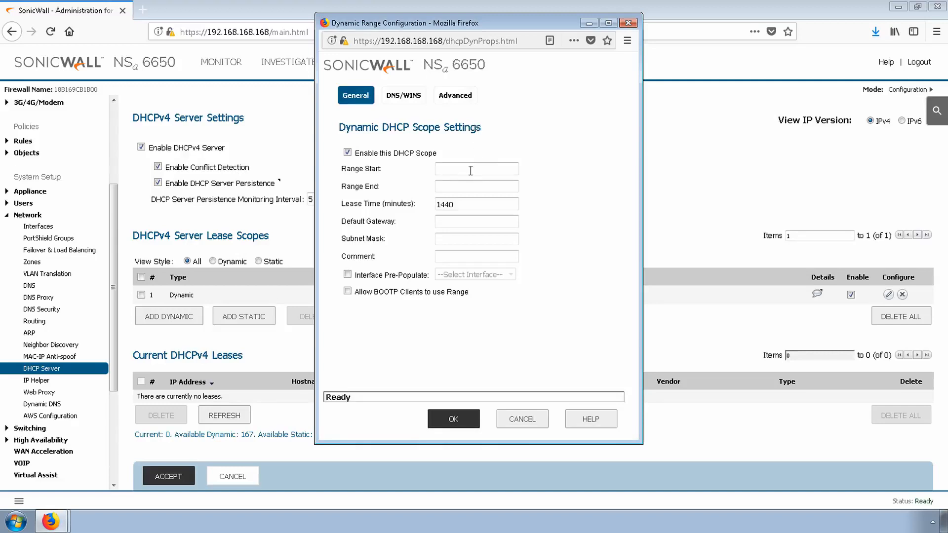
Enter a dynamic scope from 192.168.3.1 to 192.168.3.29 with mask 255.255.255.224
{"action": "type", "text": "19"}
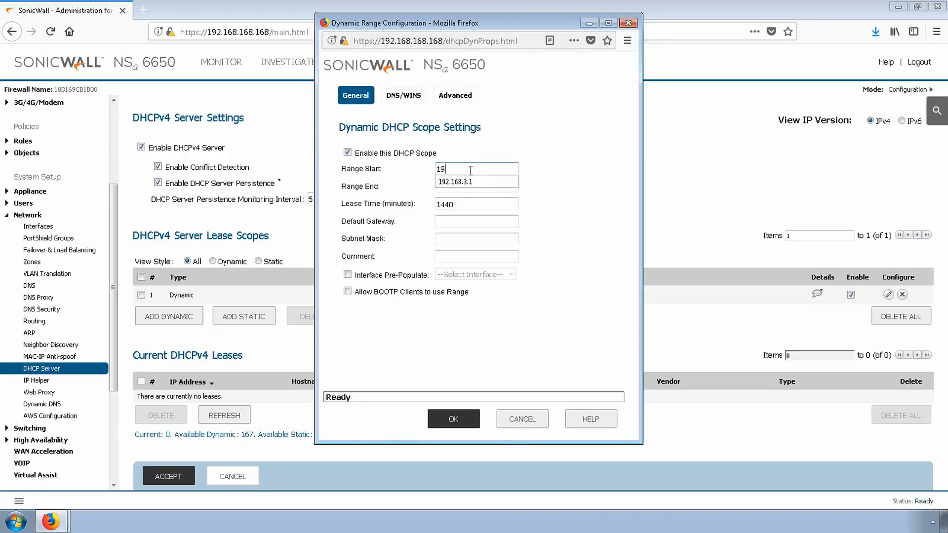
{"action": "left_click", "coordinate": [455, 181]}
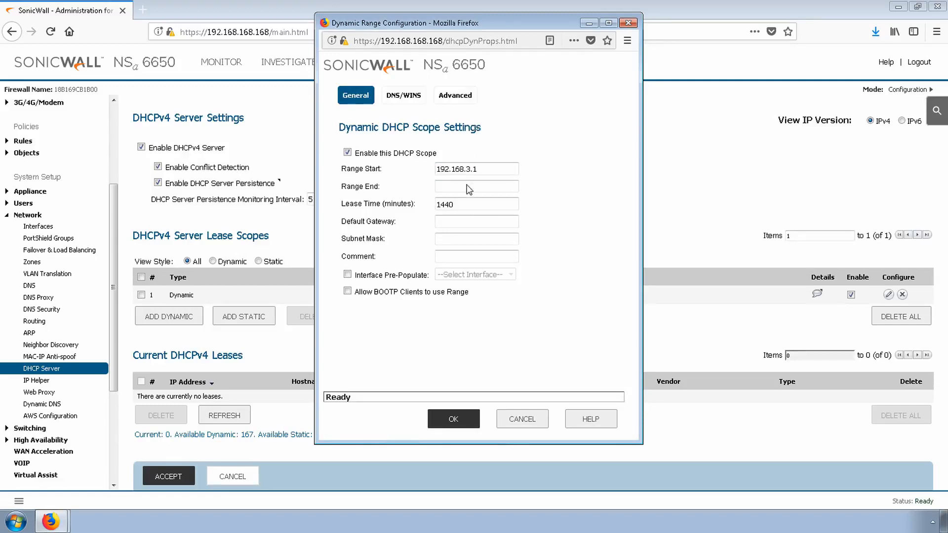
{"action": "type", "text": "192"}
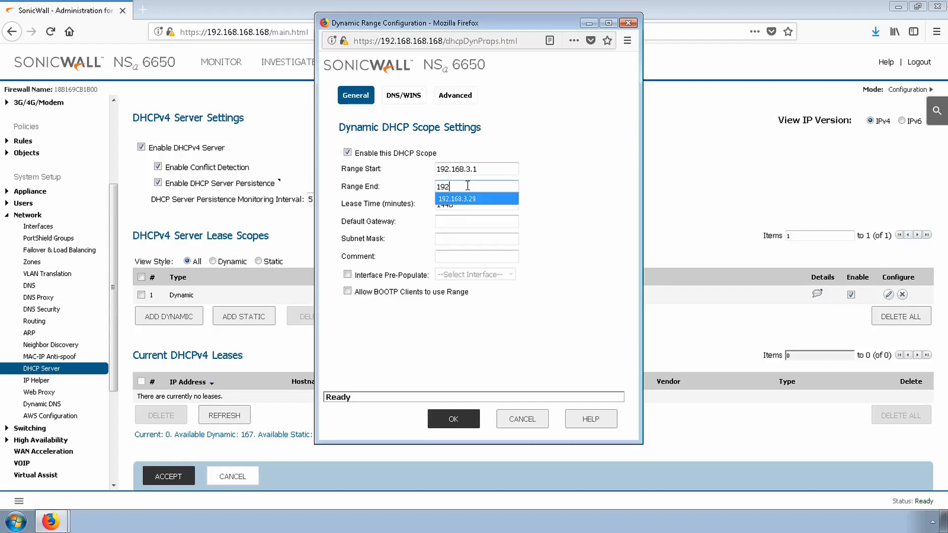
{"action": "left_click", "coordinate": [456, 199]}
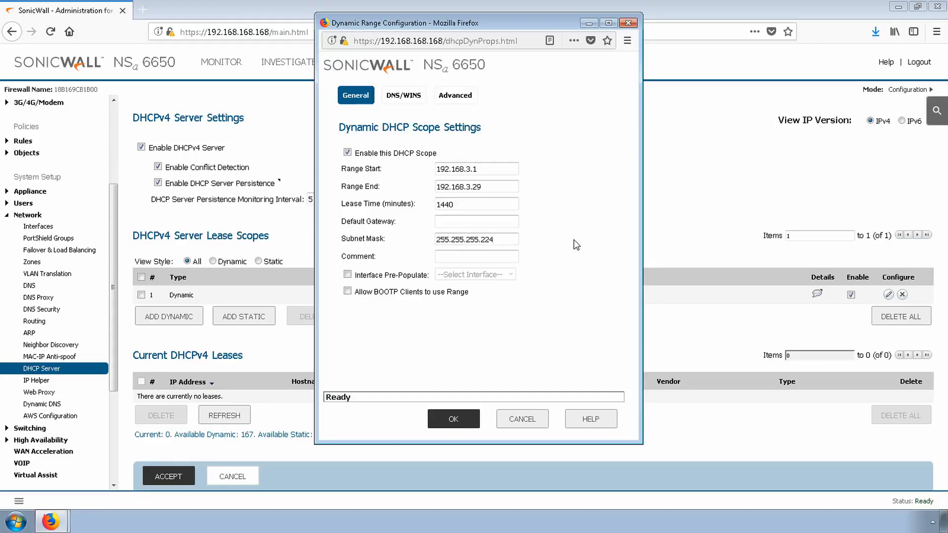
{"action": "mouse_move", "coordinate": [404, 95]}
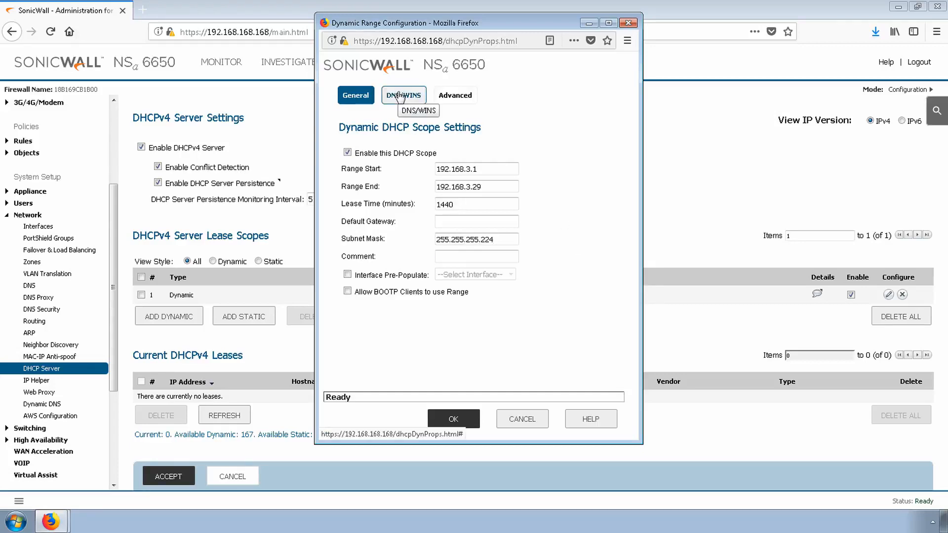
Set the scope's DNS to Specify Manually with 8.8.8.8 as DNS Server 1
{"action": "left_click", "coordinate": [404, 95]}
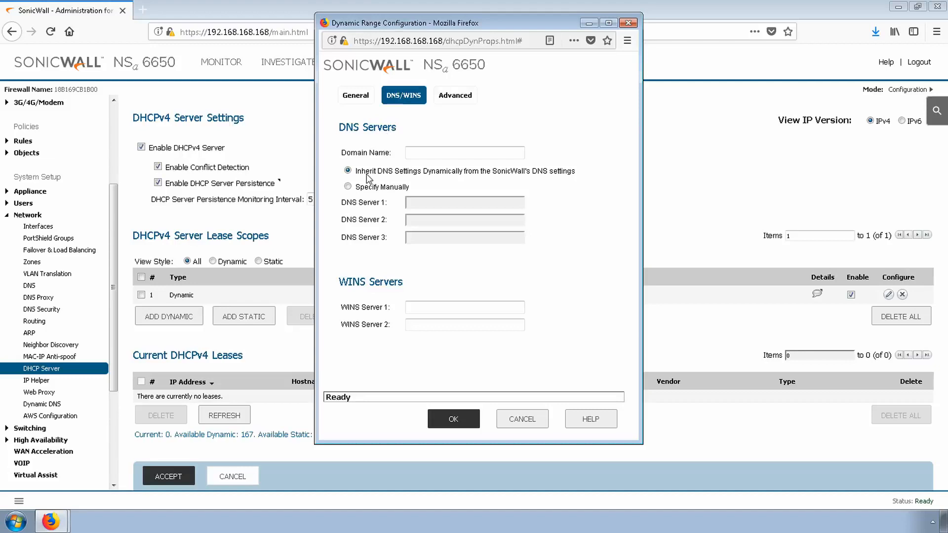
{"action": "mouse_move", "coordinate": [539, 184]}
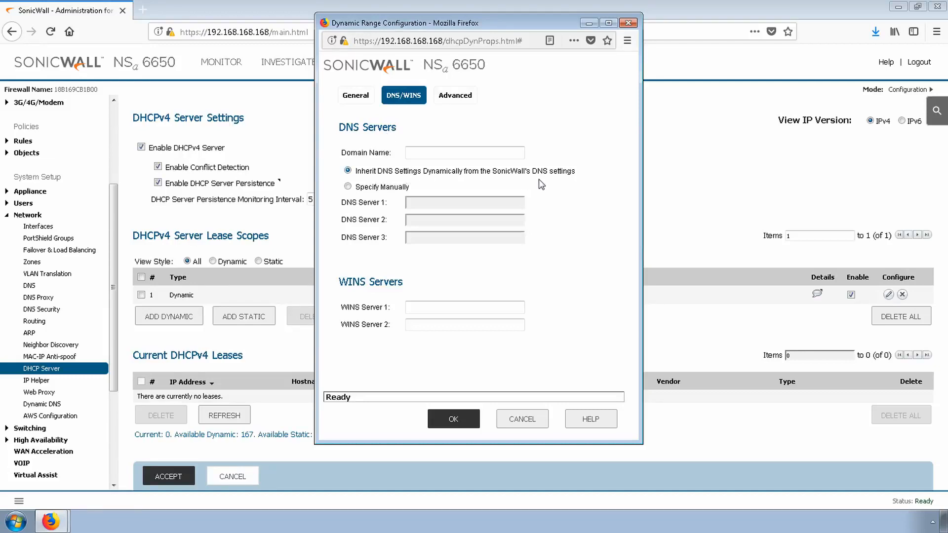
{"action": "mouse_move", "coordinate": [375, 191]}
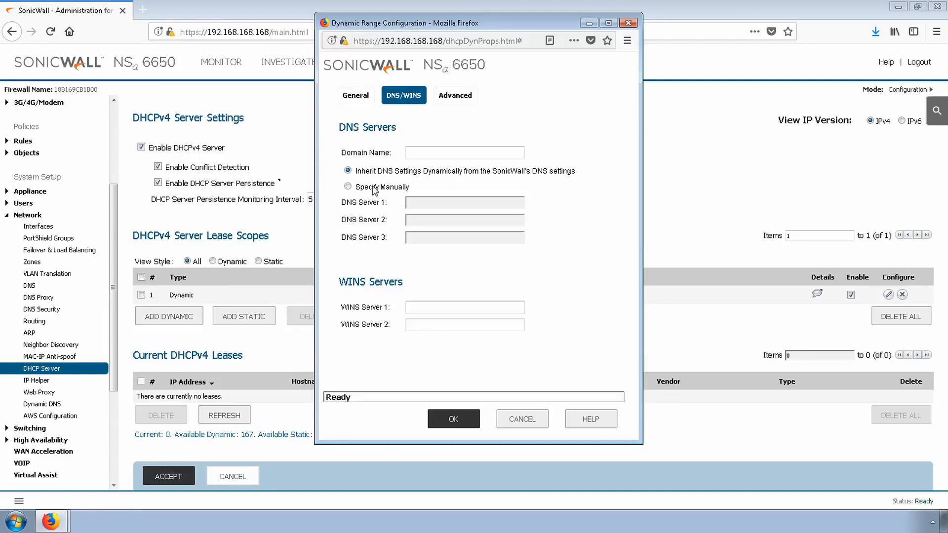
{"action": "left_click", "coordinate": [347, 186]}
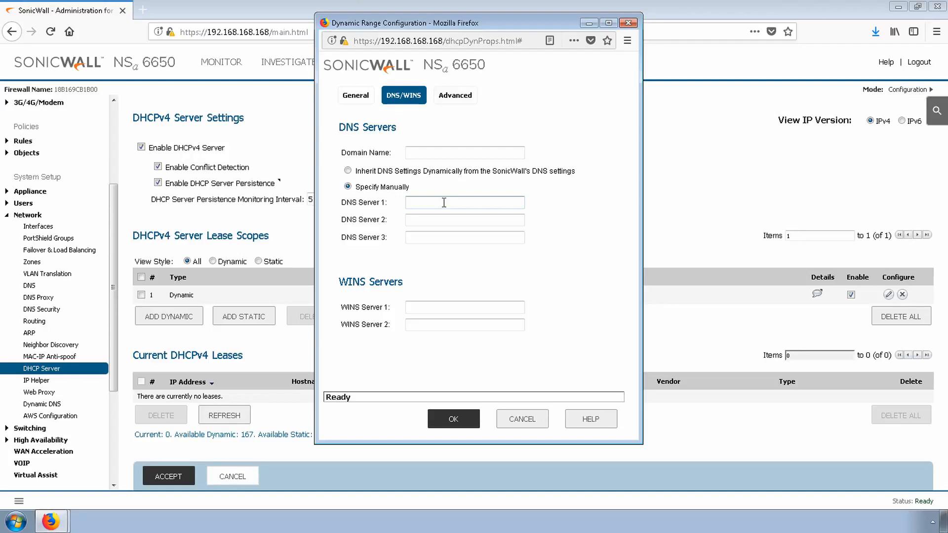
{"action": "type", "text": "8.8.8.8"}
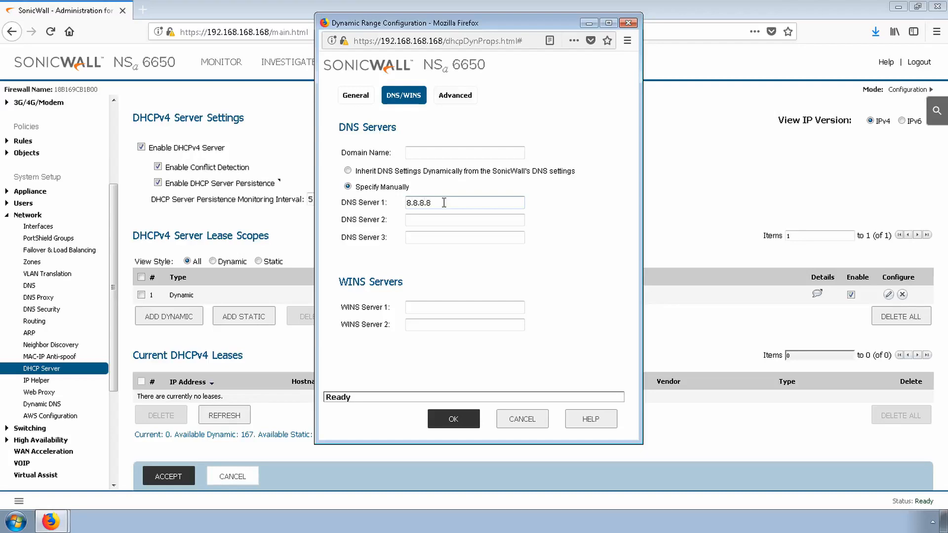
Review the Advanced options and save the 192.168.3.1–192.168.3.29 dynamic scope
{"action": "left_click", "coordinate": [454, 95]}
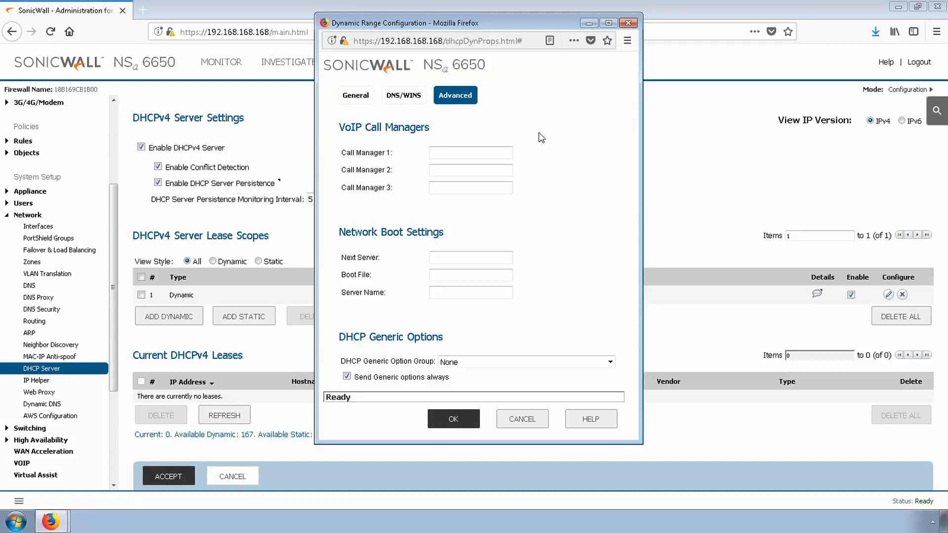
{"action": "mouse_move", "coordinate": [566, 140]}
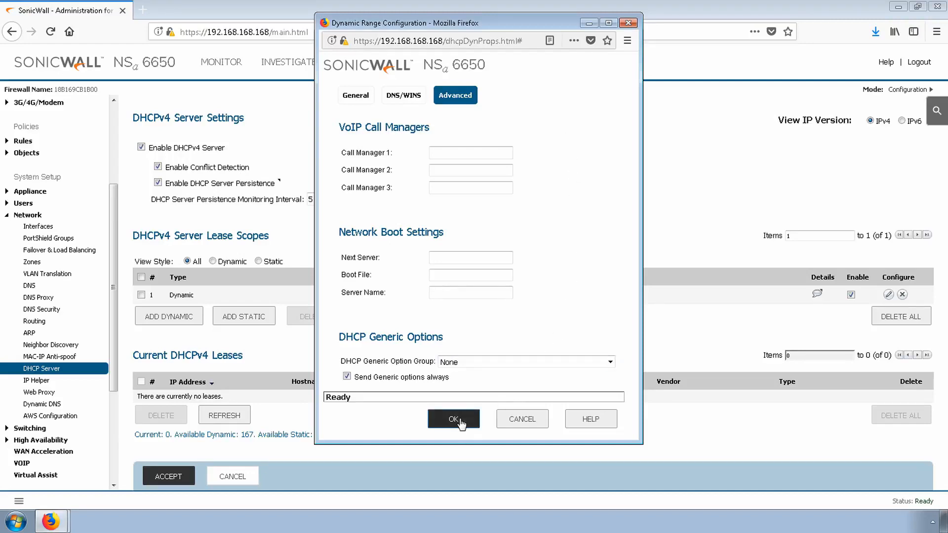
{"action": "left_click", "coordinate": [453, 419]}
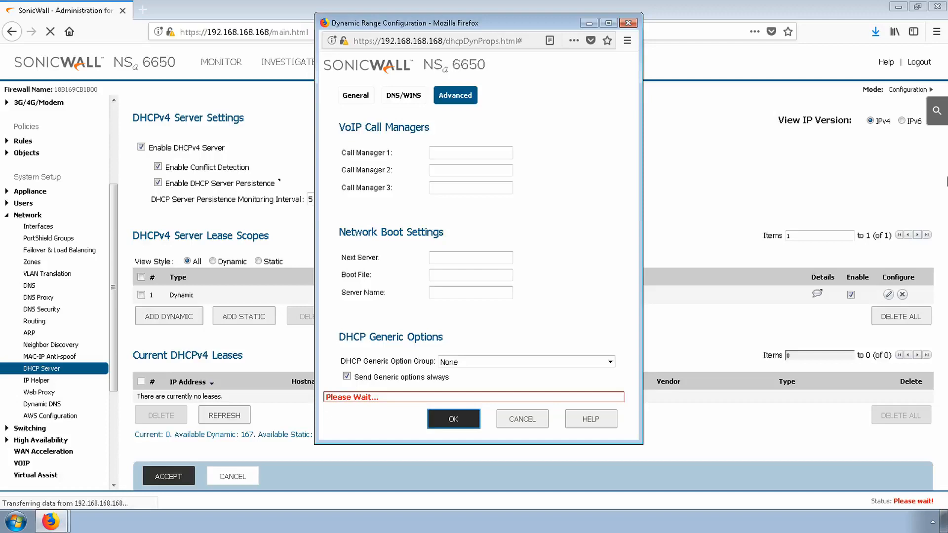
{"action": "left_click", "coordinate": [452, 419]}
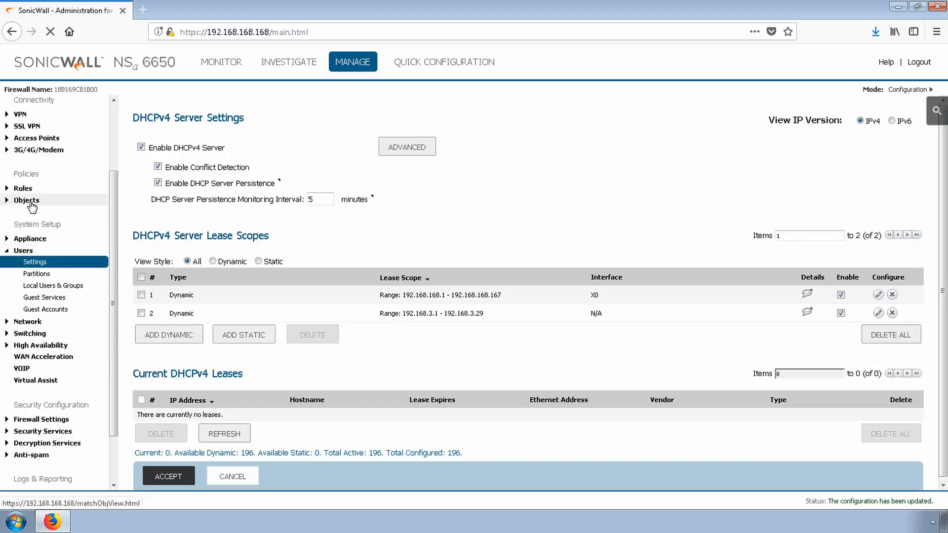
Add local user gvcuser with a confirmed password and view its group memberships
{"action": "left_click", "coordinate": [55, 286]}
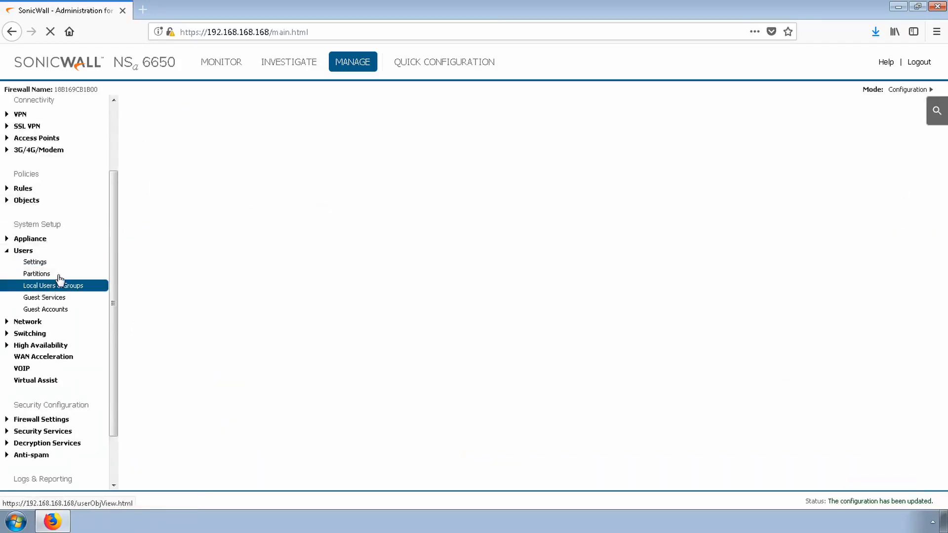
{"action": "left_click", "coordinate": [53, 286]}
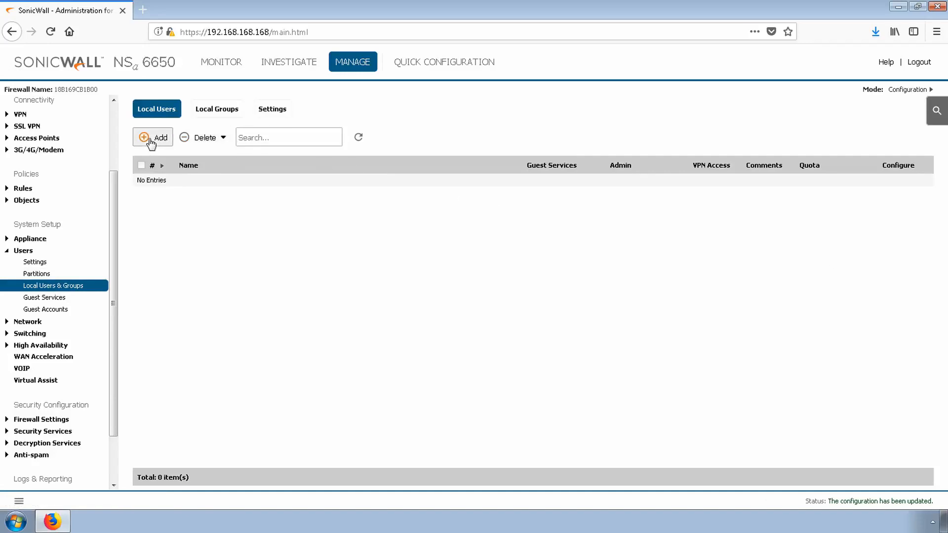
{"action": "left_click", "coordinate": [152, 138]}
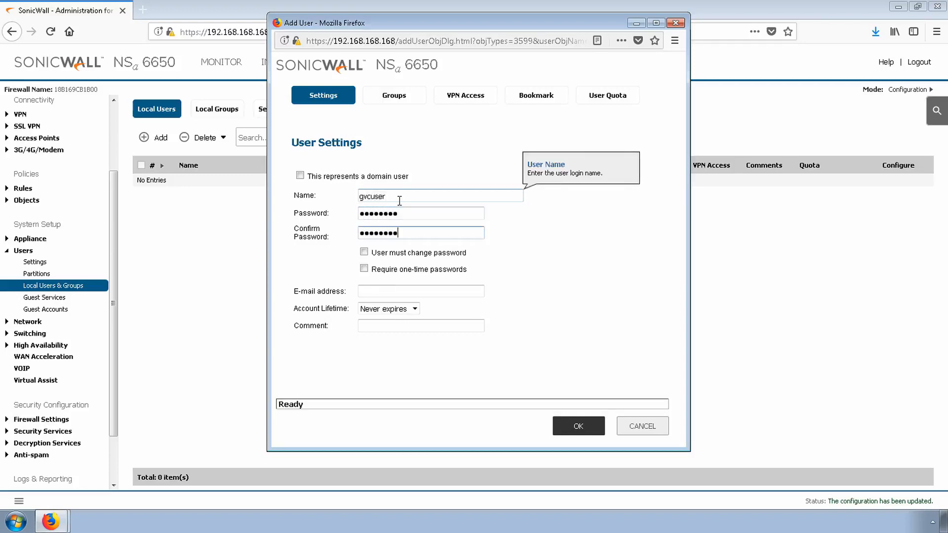
{"action": "left_click", "coordinate": [393, 95]}
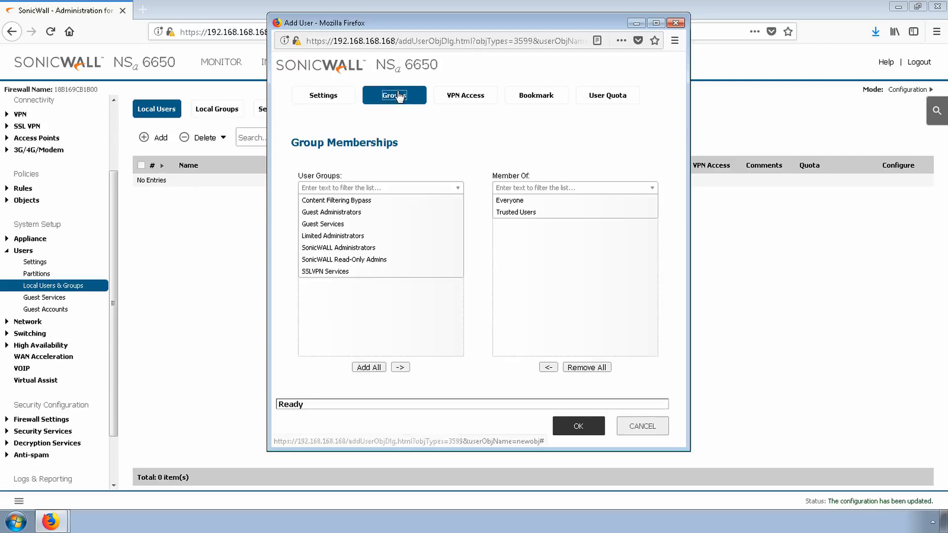
{"action": "mouse_move", "coordinate": [426, 142]}
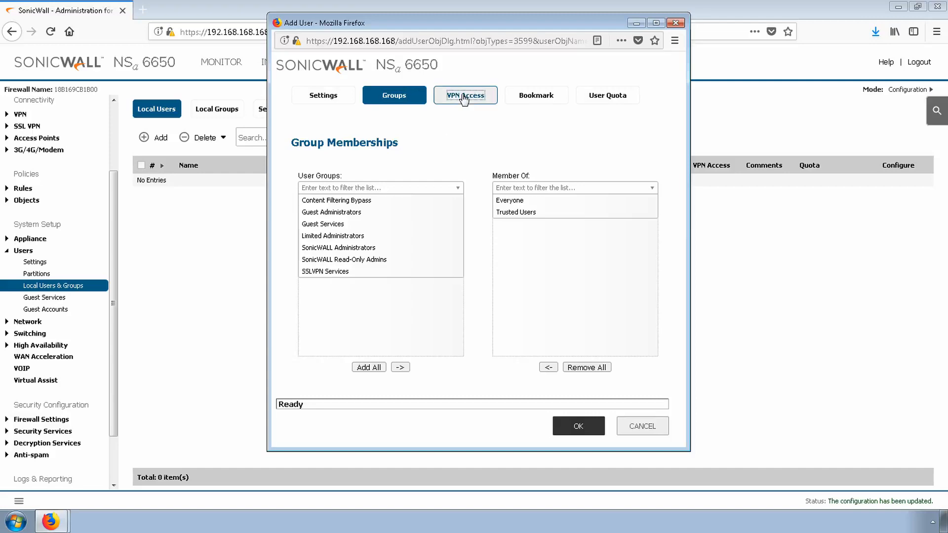
Add X0 Subnet to gvcuser's VPN access list and save the account
{"action": "left_click", "coordinate": [466, 95]}
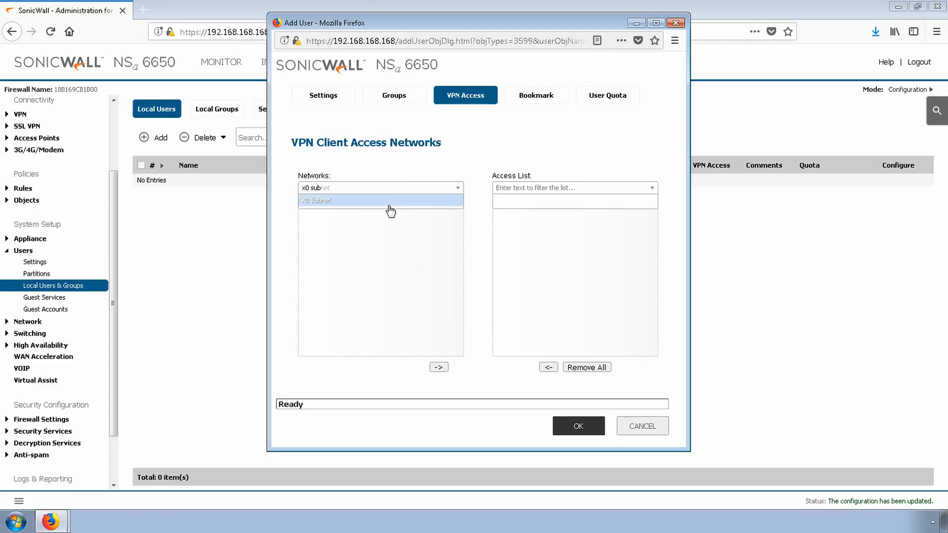
{"action": "left_click", "coordinate": [439, 367]}
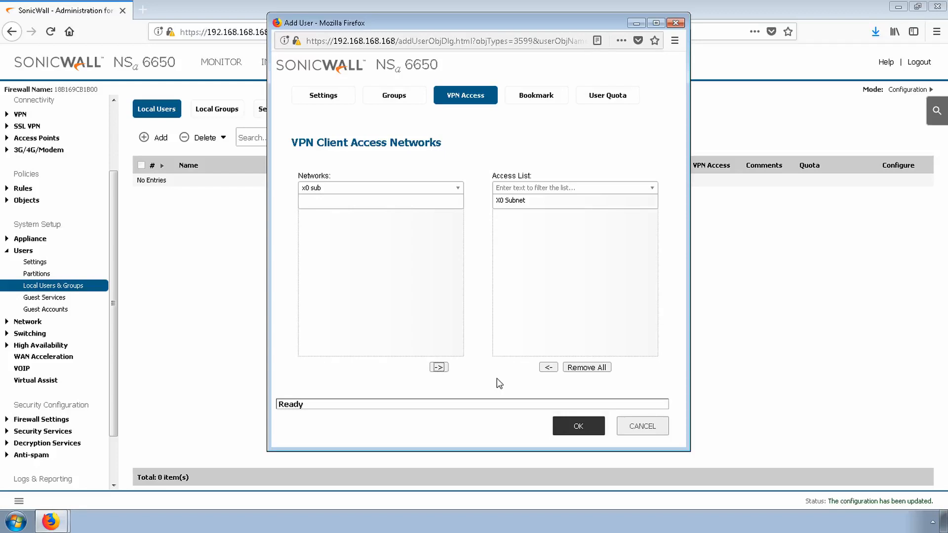
{"action": "left_click", "coordinate": [577, 426]}
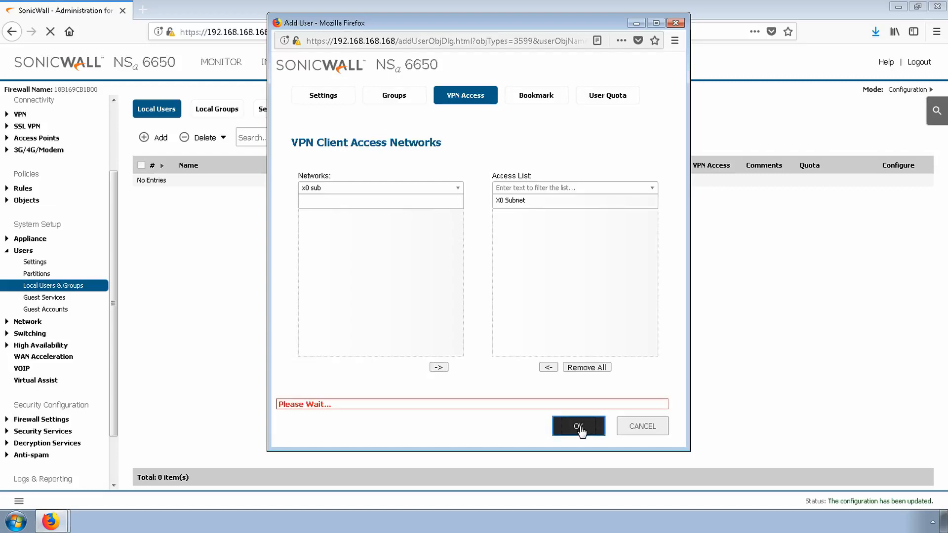
{"action": "left_click", "coordinate": [577, 426]}
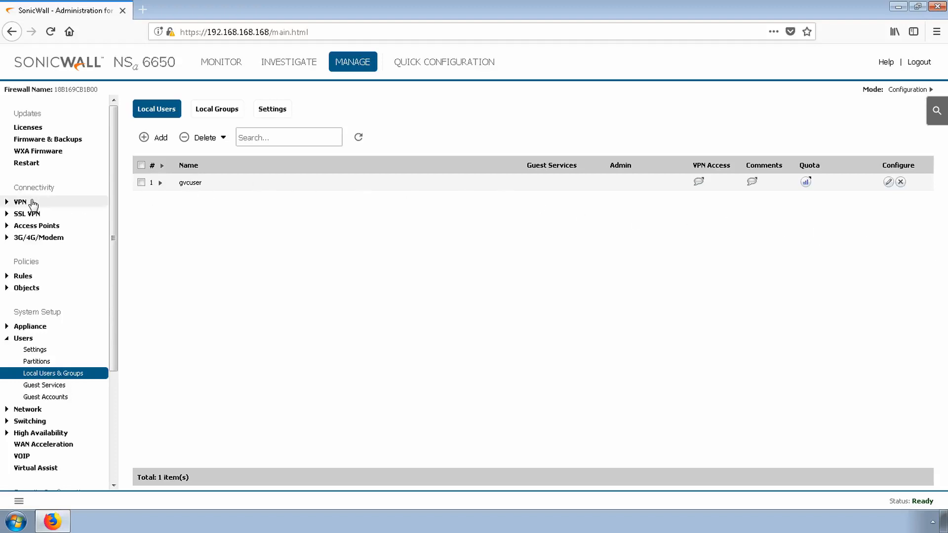
Go to VPN Base Settings and edit the WAN GroupVPN policy
{"action": "left_click", "coordinate": [19, 202]}
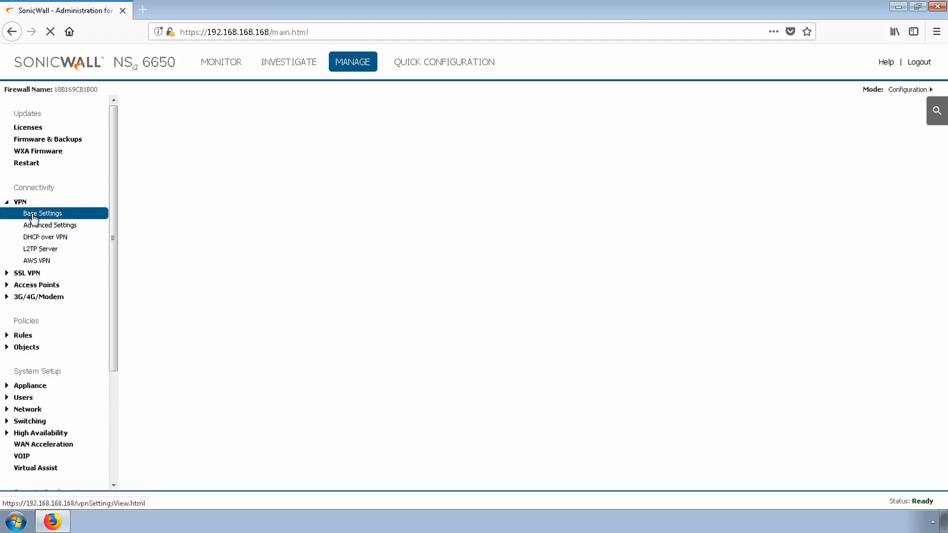
{"action": "left_click", "coordinate": [42, 213]}
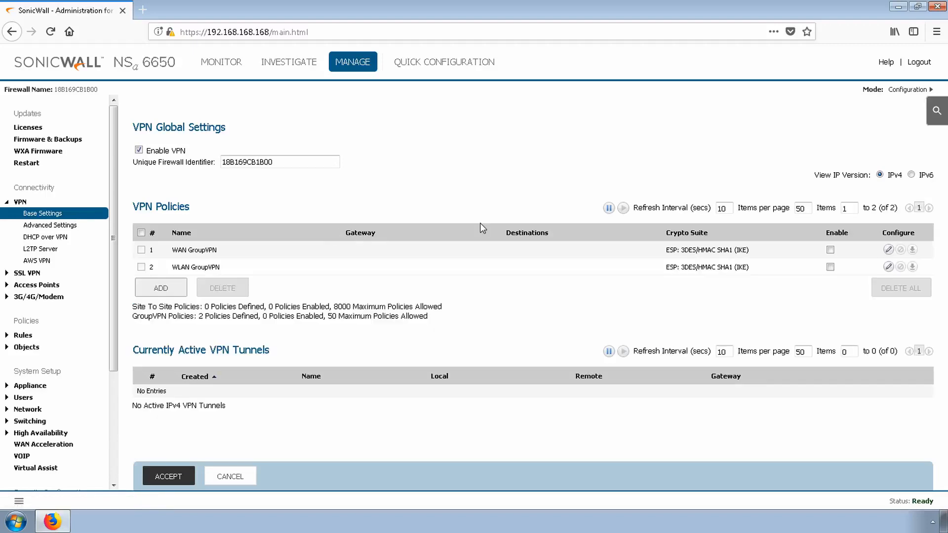
{"action": "mouse_move", "coordinate": [887, 250]}
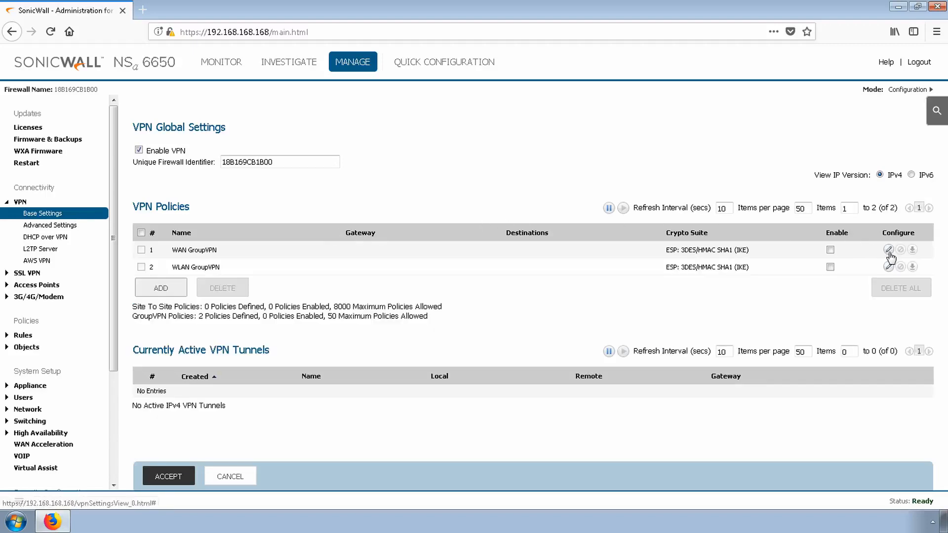
{"action": "left_click", "coordinate": [888, 249]}
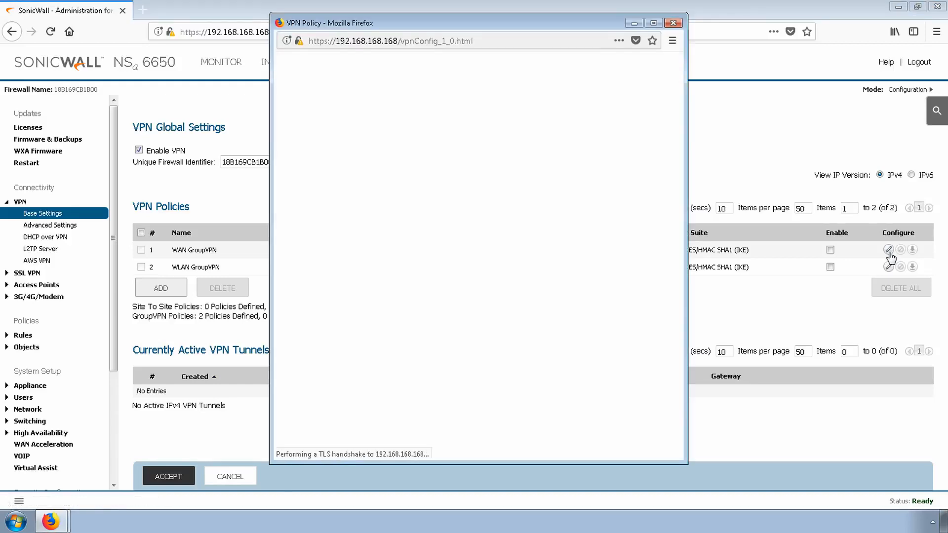
Maximize the WAN GroupVPN policy window, keeping IKE using Preshared Secret authentication
{"action": "left_click", "coordinate": [889, 250]}
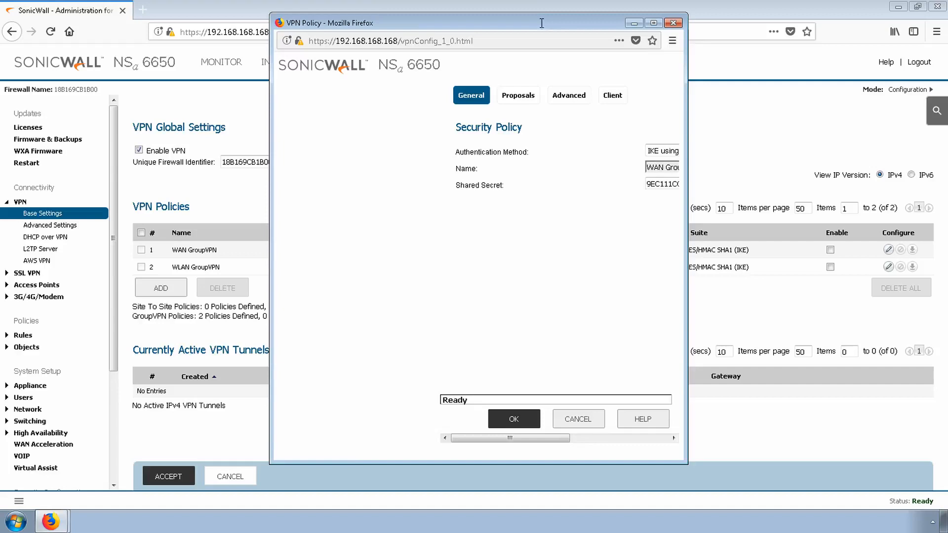
{"action": "left_click", "coordinate": [654, 23]}
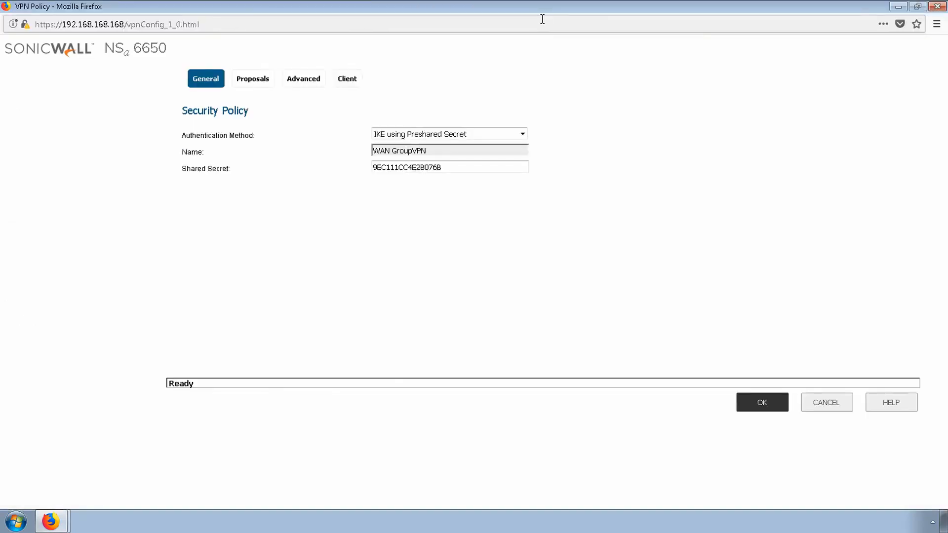
{"action": "mouse_move", "coordinate": [679, 213]}
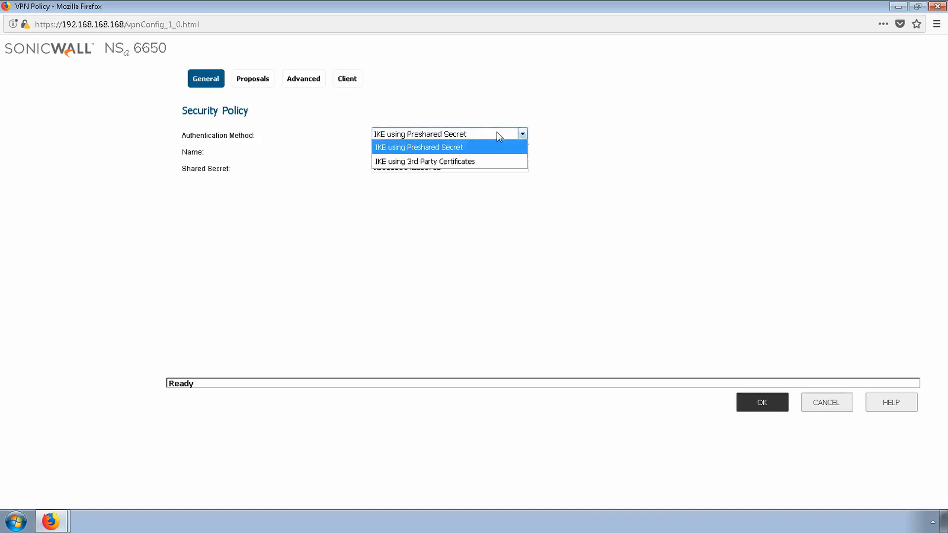
{"action": "left_click", "coordinate": [419, 147]}
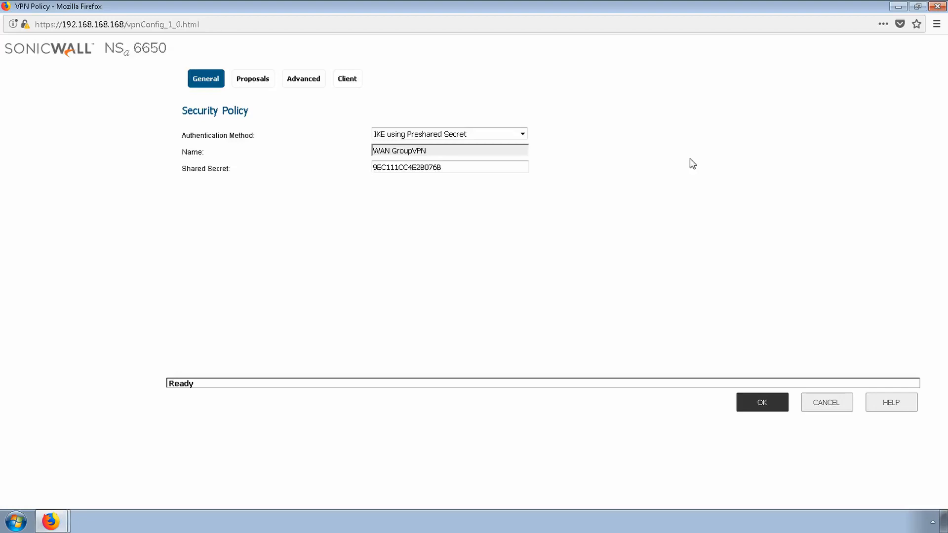
{"action": "mouse_move", "coordinate": [639, 183]}
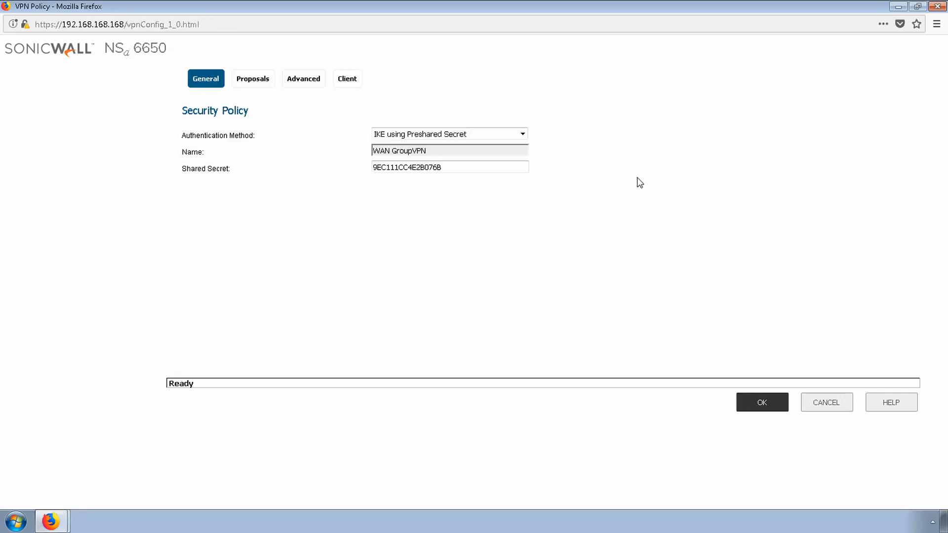
Review proposals: phase 1 Group 2, 3DES, SHA1; phase 2 ESP with 3DES, SHA1
{"action": "left_click", "coordinate": [253, 79]}
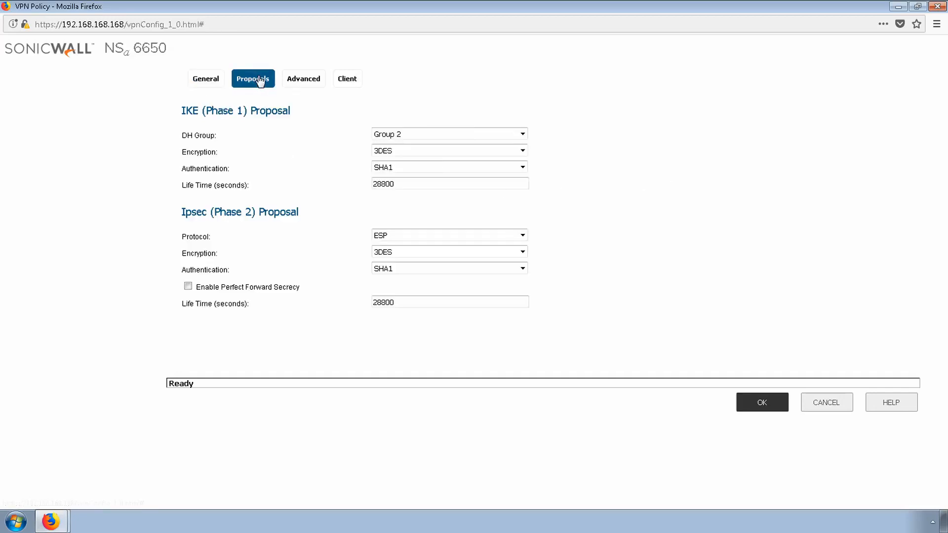
{"action": "mouse_move", "coordinate": [586, 182]}
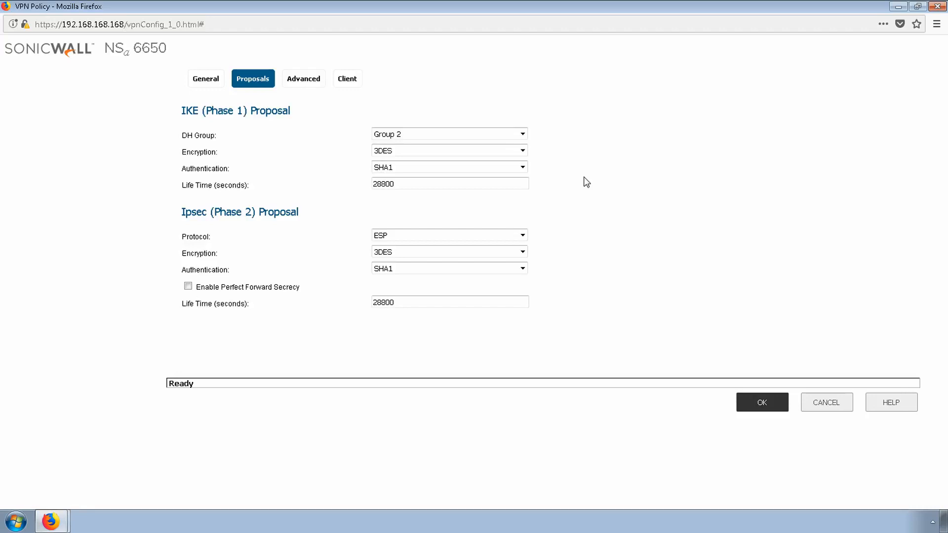
{"action": "mouse_move", "coordinate": [561, 286]}
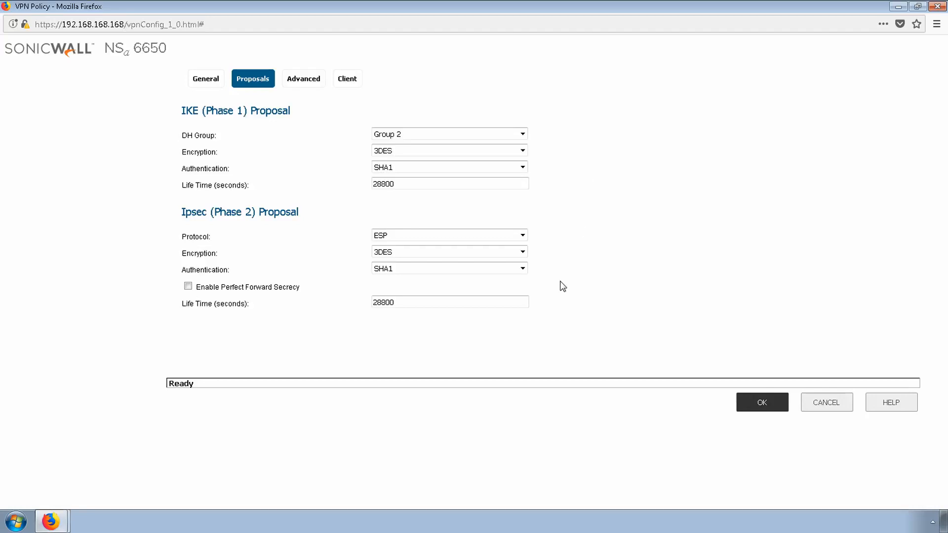
{"action": "mouse_move", "coordinate": [582, 223]}
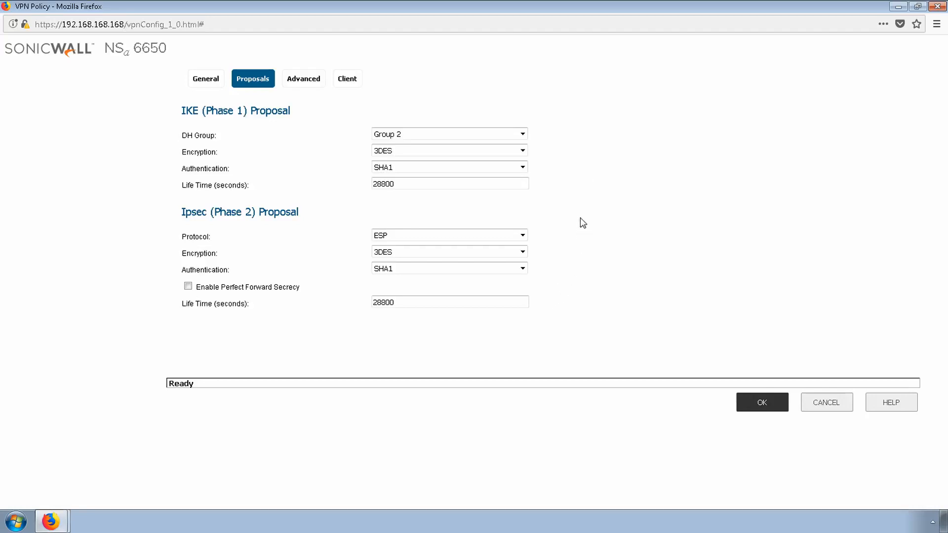
{"action": "mouse_move", "coordinate": [611, 215]}
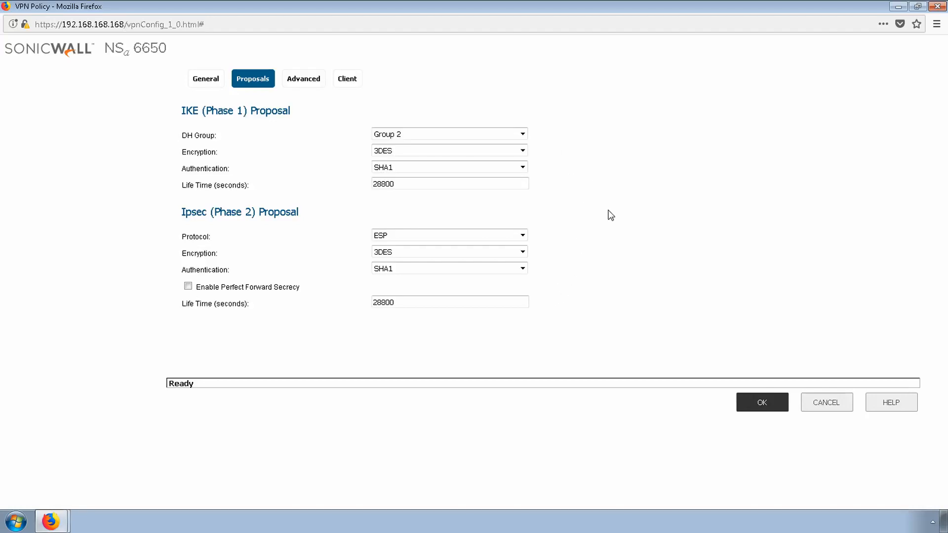
{"action": "mouse_move", "coordinate": [304, 78]}
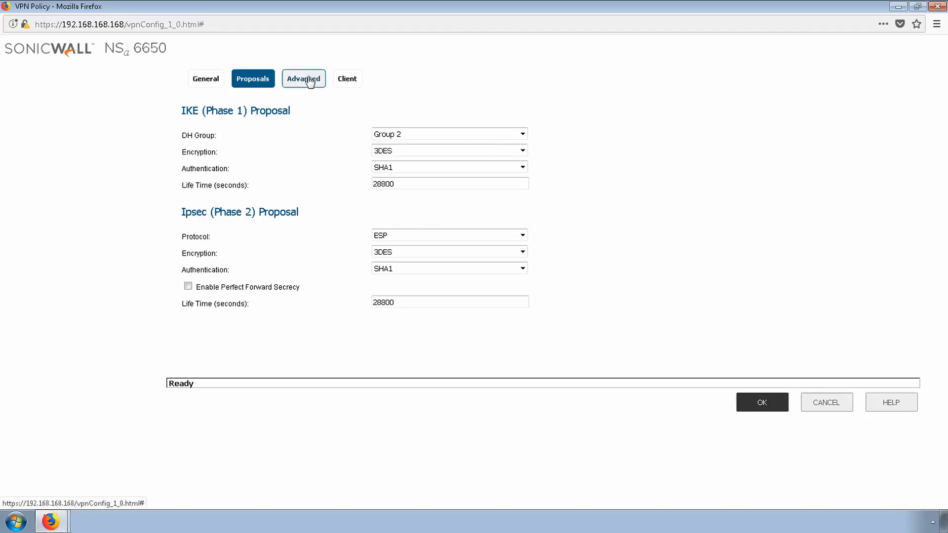
Show the WAN GroupVPN policy's Advanced settings: XAUTH required with the Trusted Users group
{"action": "left_click", "coordinate": [304, 78]}
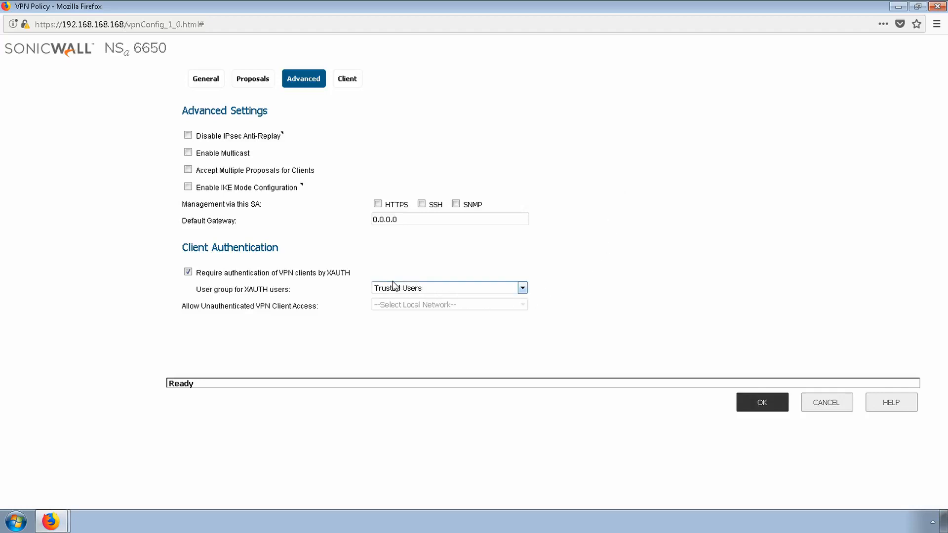
{"action": "mouse_move", "coordinate": [596, 261]}
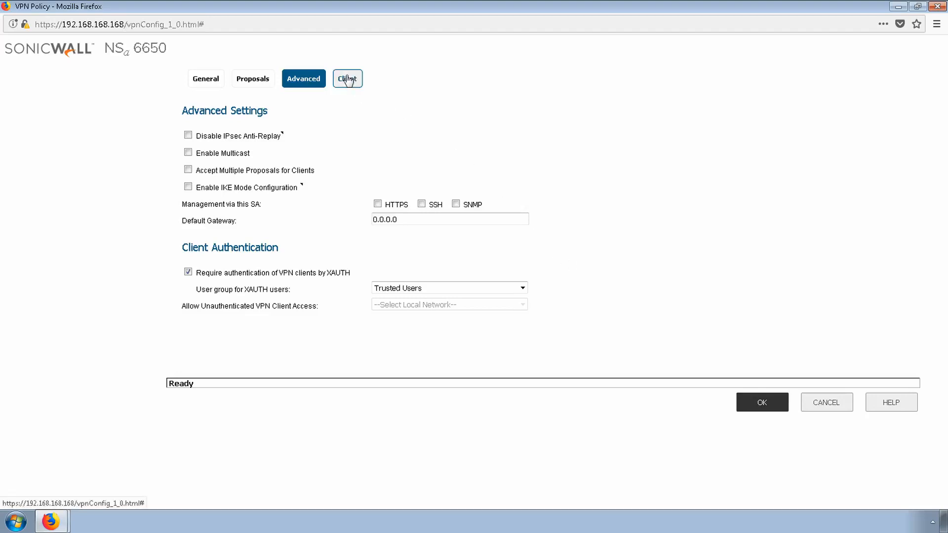
Set the client Virtual Adapter setting to DHCP Lease and save the WAN GroupVPN policy
{"action": "left_click", "coordinate": [347, 78]}
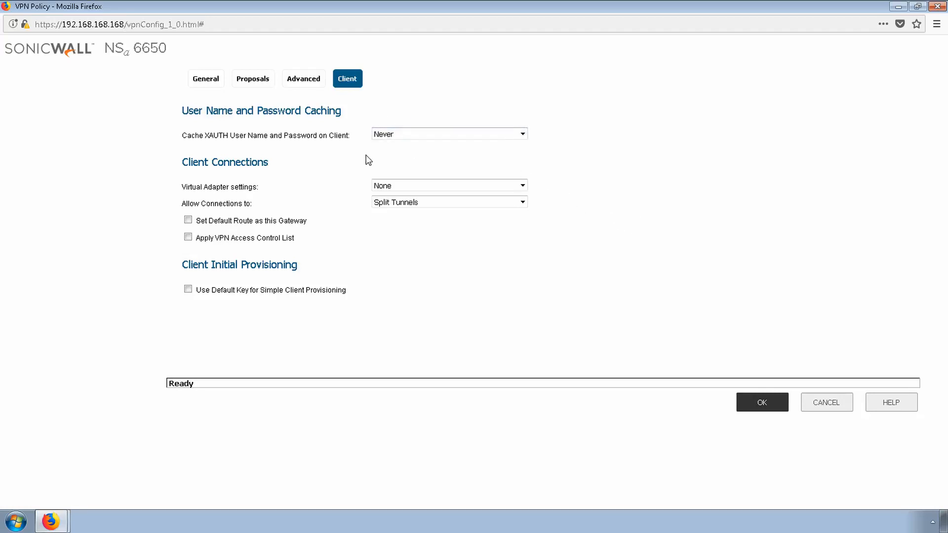
{"action": "mouse_move", "coordinate": [601, 162]}
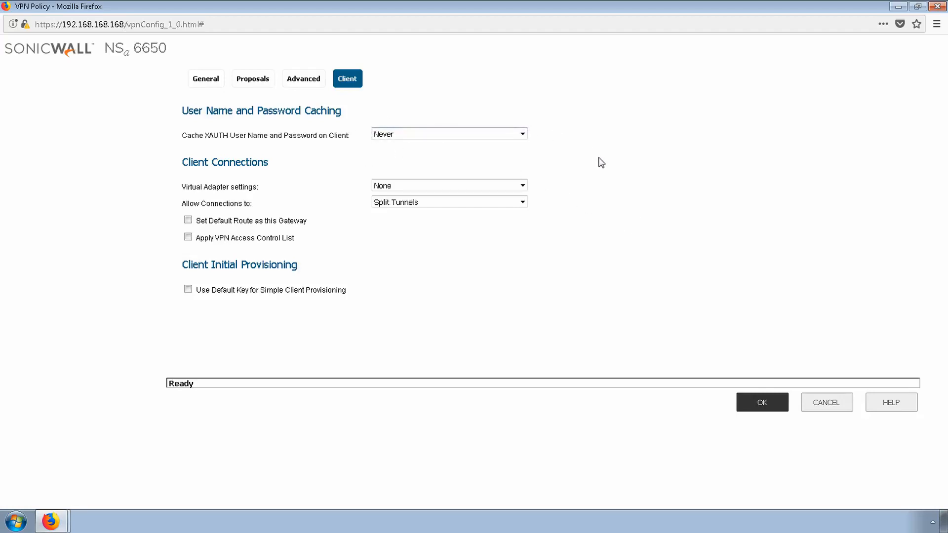
{"action": "mouse_move", "coordinate": [614, 171]}
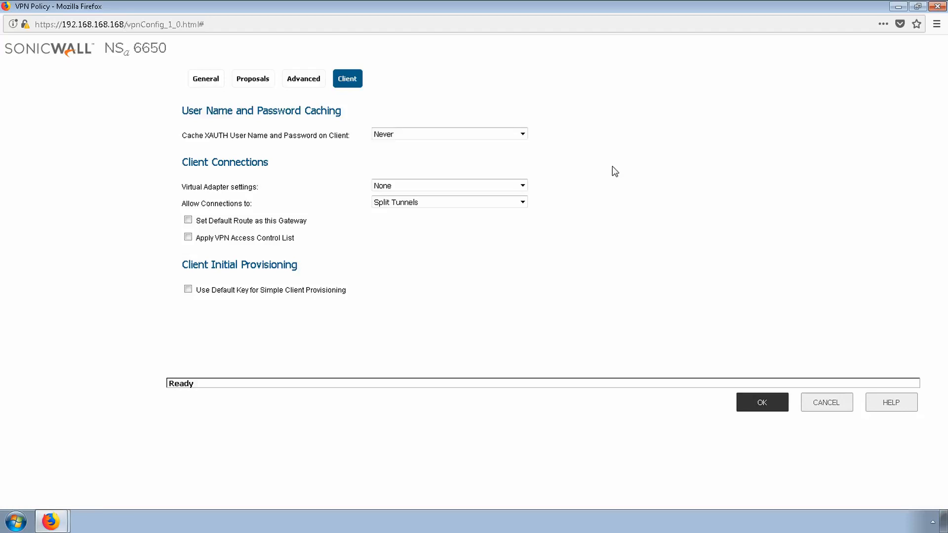
{"action": "mouse_move", "coordinate": [438, 253]}
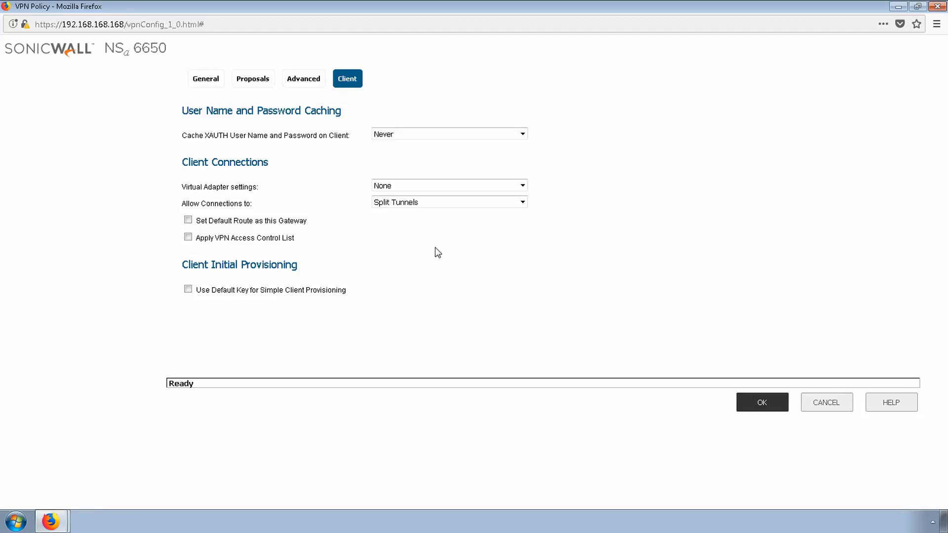
{"action": "mouse_move", "coordinate": [242, 186]}
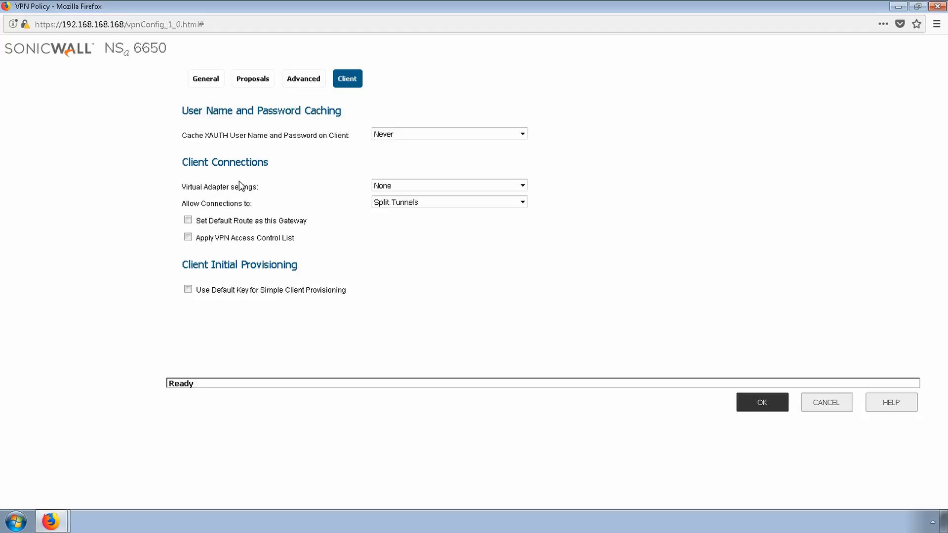
{"action": "left_click", "coordinate": [522, 185]}
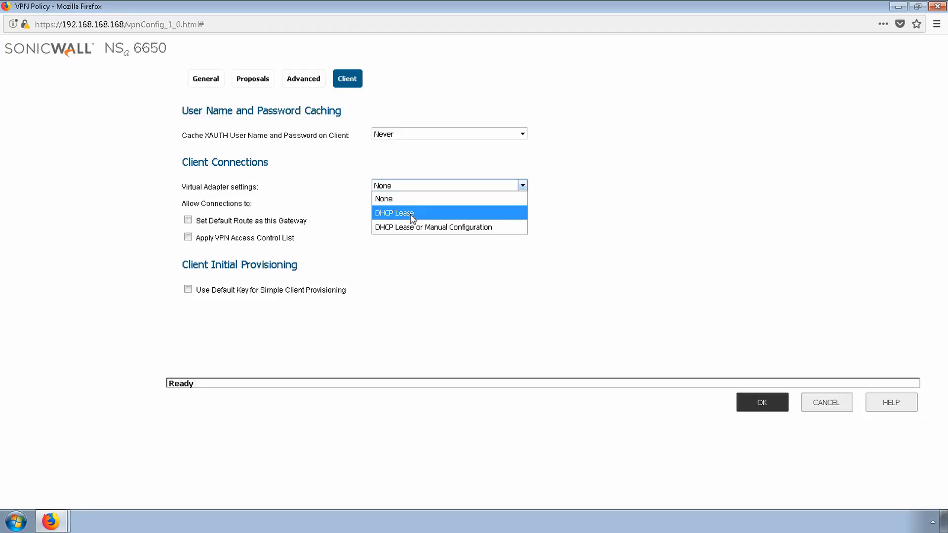
{"action": "left_click", "coordinate": [394, 213]}
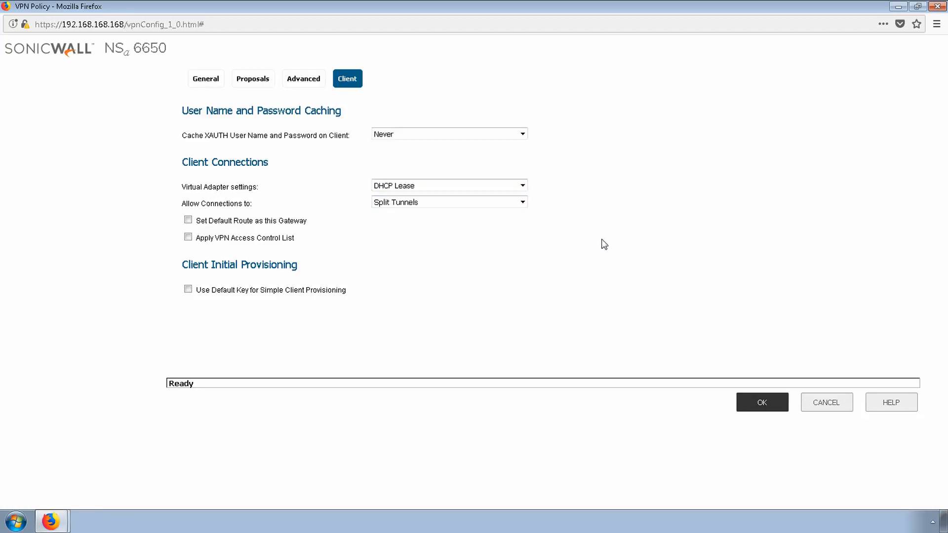
{"action": "mouse_move", "coordinate": [544, 252]}
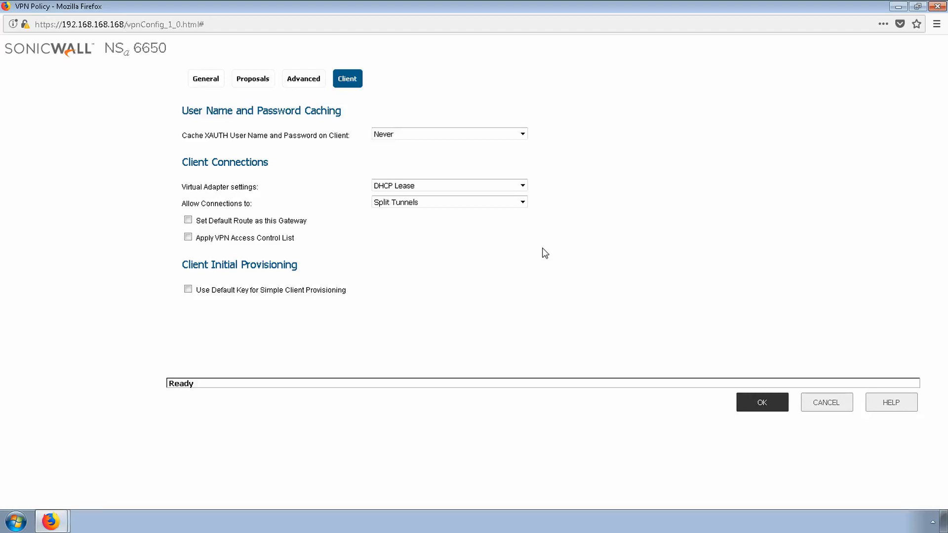
{"action": "mouse_move", "coordinate": [523, 258]}
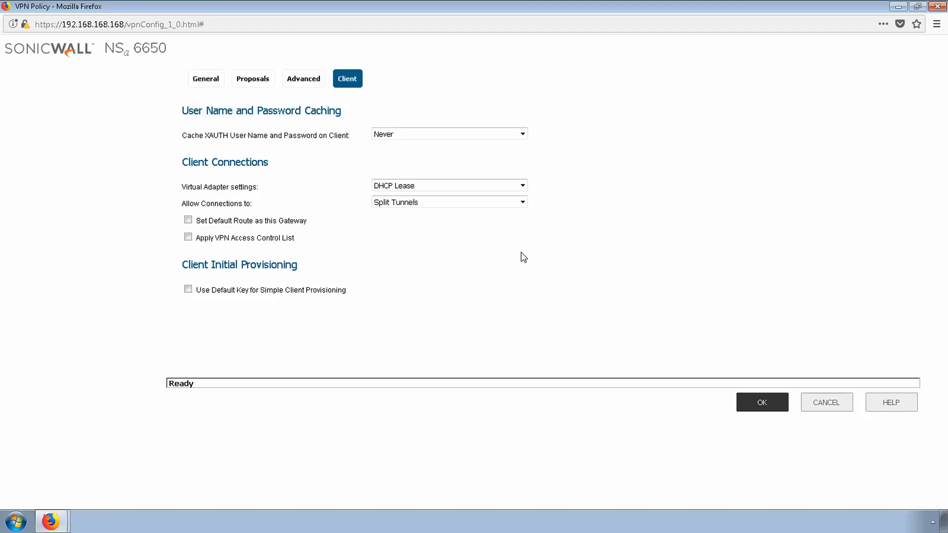
{"action": "mouse_move", "coordinate": [510, 250]}
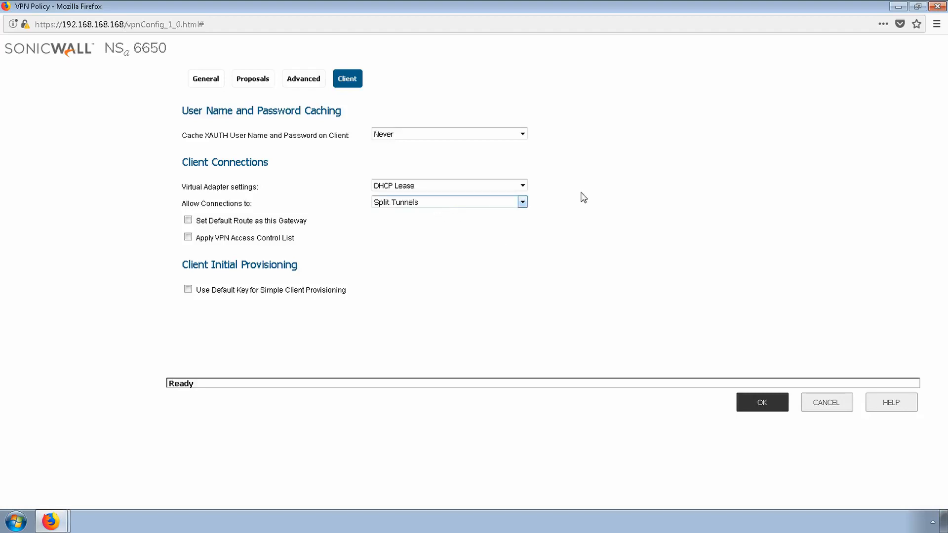
{"action": "mouse_move", "coordinate": [555, 223]}
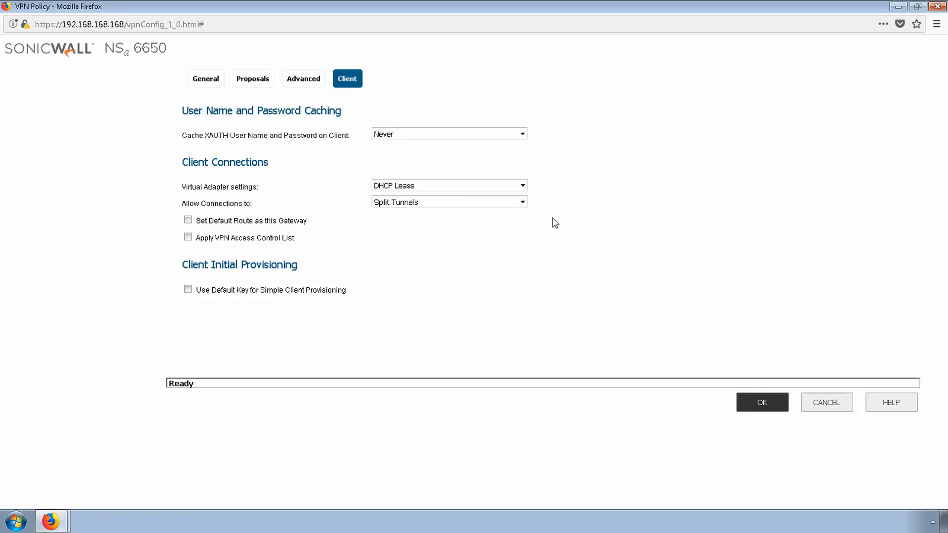
{"action": "mouse_move", "coordinate": [408, 288]}
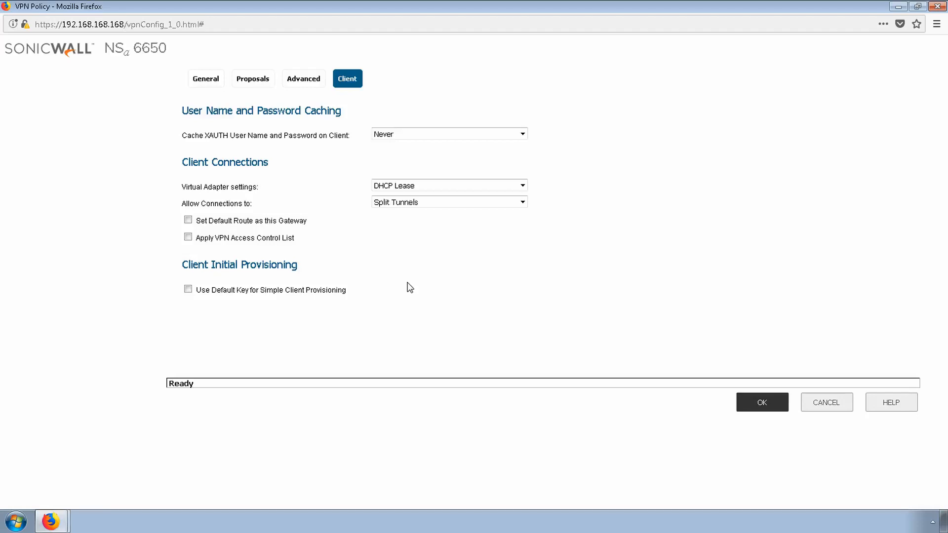
{"action": "left_click", "coordinate": [762, 402]}
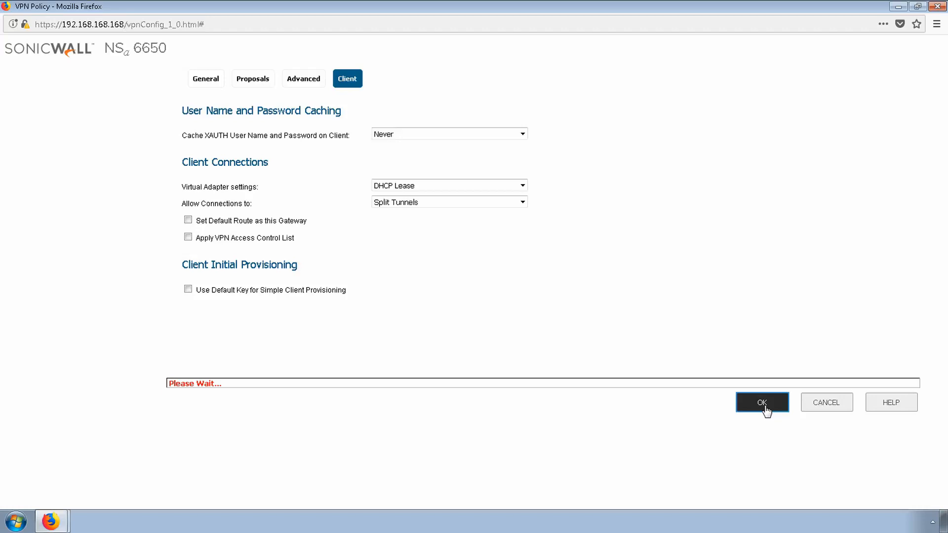
{"action": "left_click", "coordinate": [762, 402]}
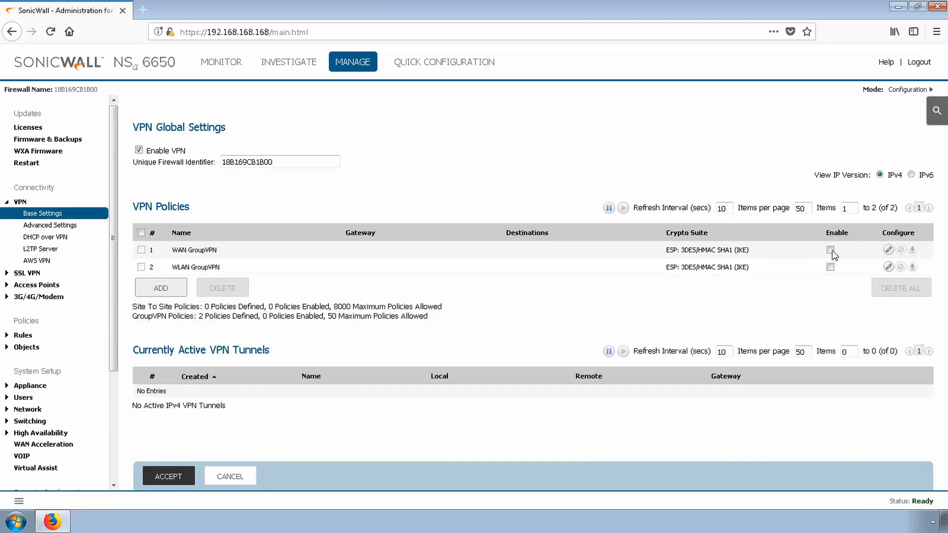
Tick Enable for the WAN GroupVPN policy in VPN Base Settings
{"action": "left_click", "coordinate": [831, 250]}
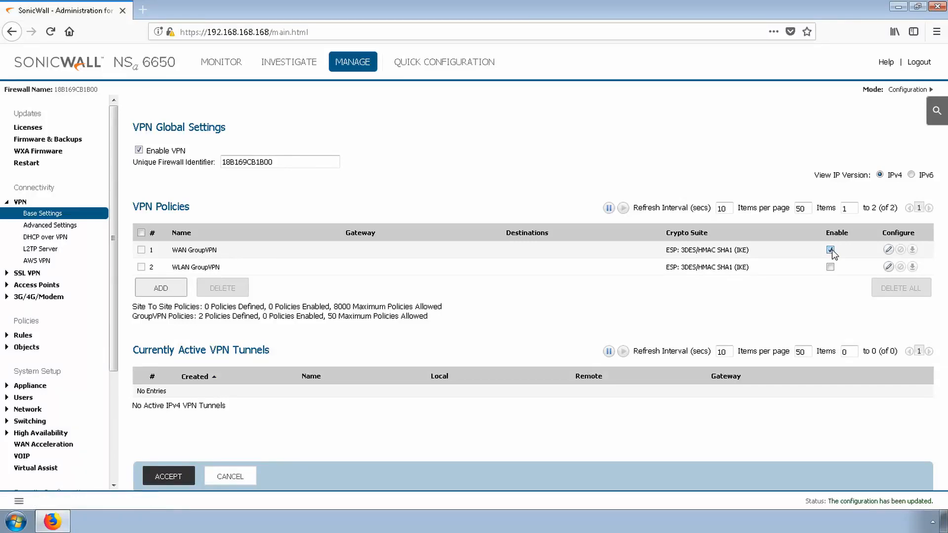
{"action": "left_click", "coordinate": [831, 250]}
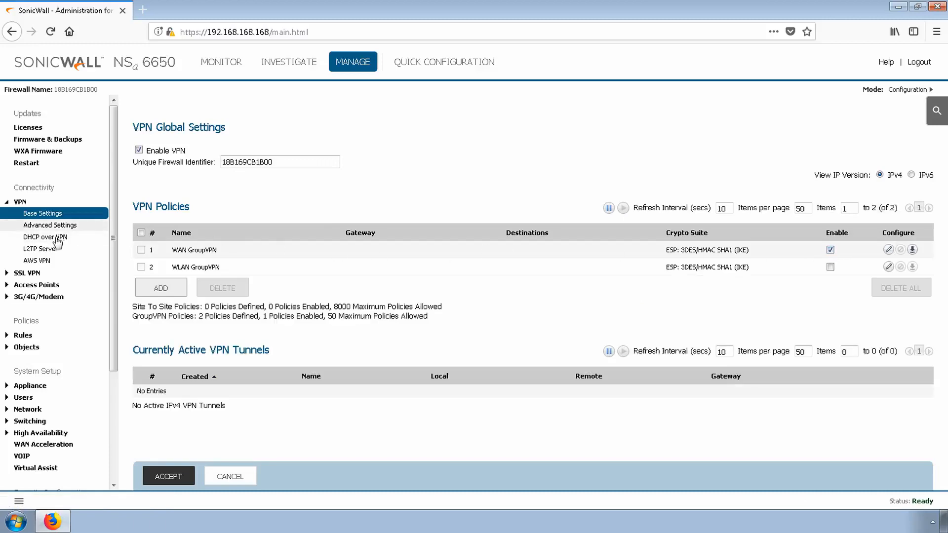
Make DHCP over VPN use the internal DHCP server for Global VPN Client, relay IP 192.168.3.30
{"action": "left_click", "coordinate": [43, 237]}
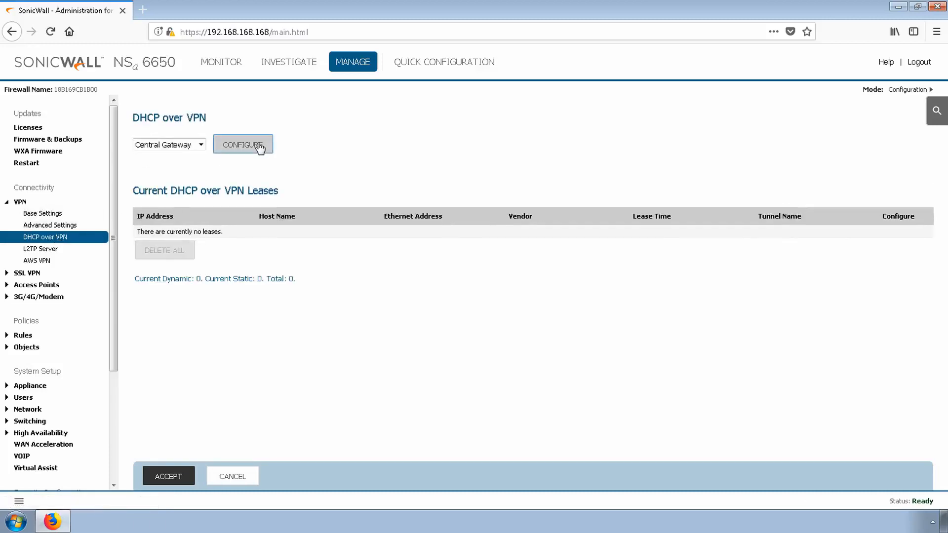
{"action": "left_click", "coordinate": [243, 144]}
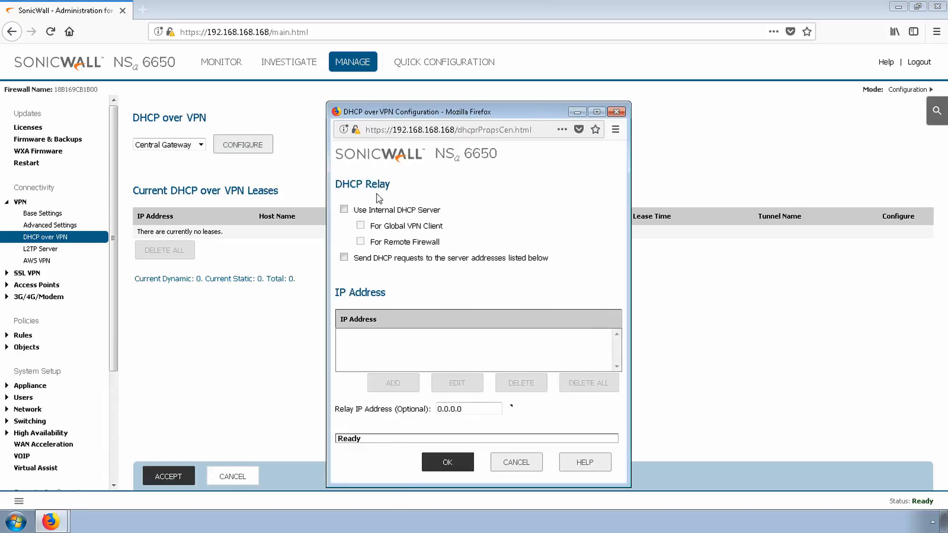
{"action": "left_click", "coordinate": [344, 209]}
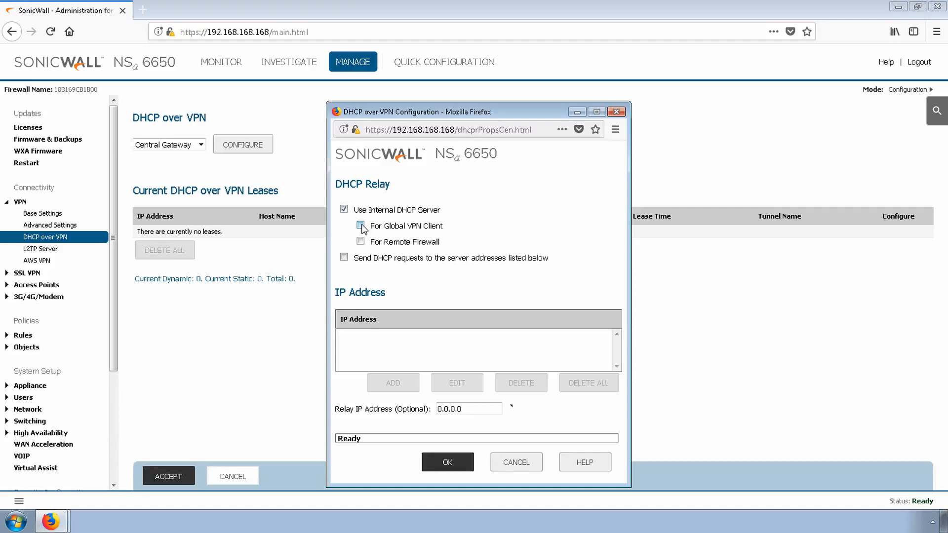
{"action": "left_click", "coordinate": [360, 226]}
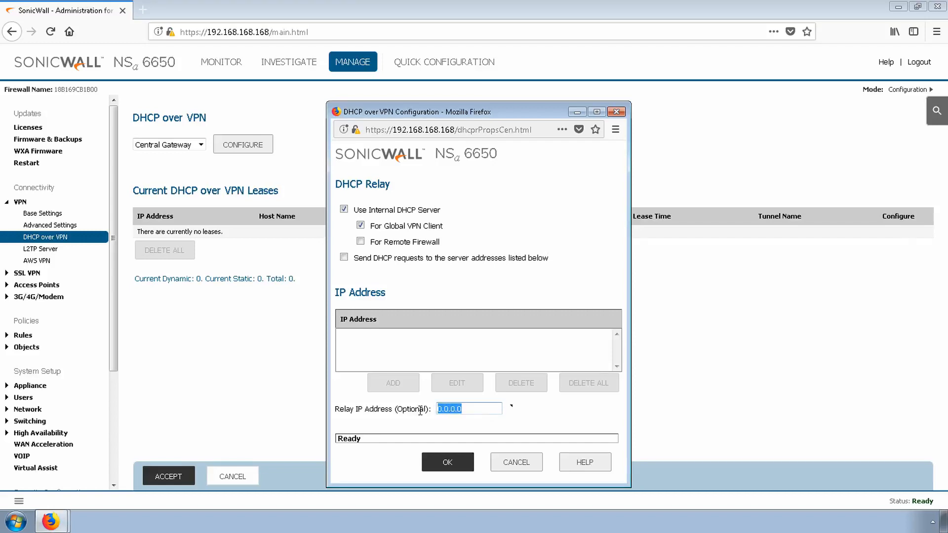
{"action": "type", "text": "192"}
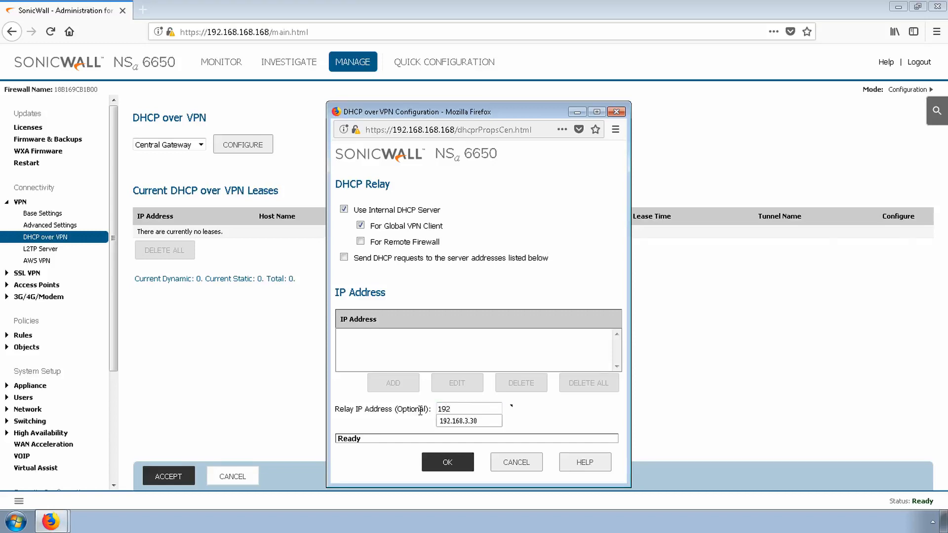
{"action": "type", "text": ".168.3.30"}
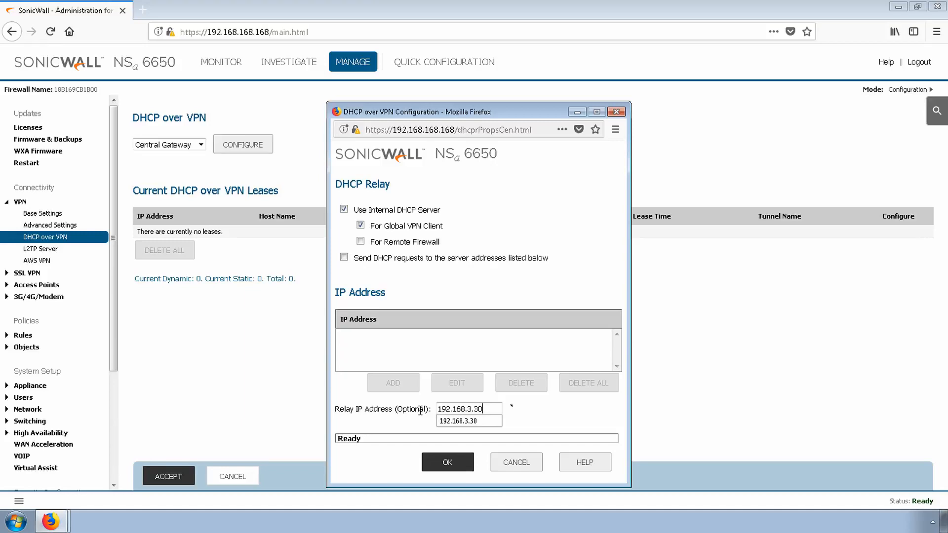
{"action": "left_click", "coordinate": [448, 463]}
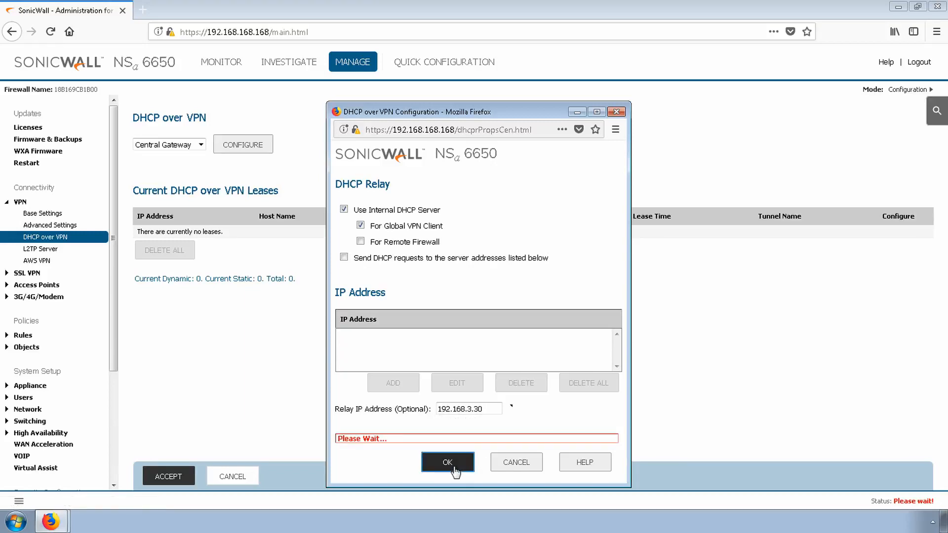
{"action": "left_click", "coordinate": [448, 462]}
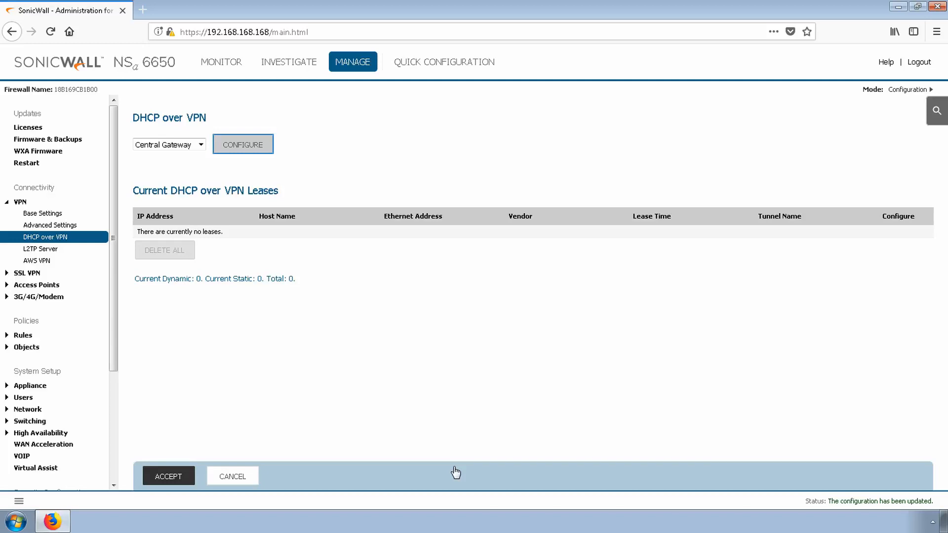
{"action": "mouse_move", "coordinate": [433, 457]}
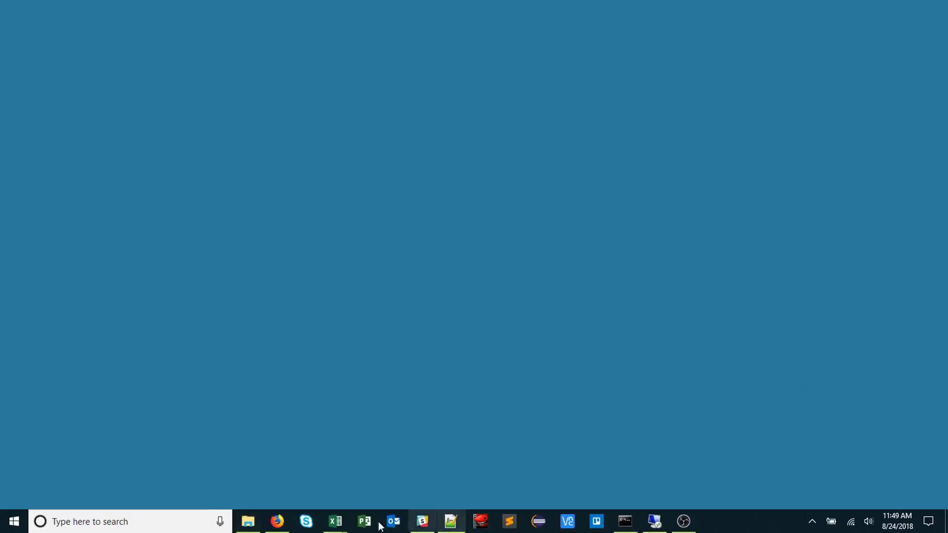
Filter MySonicWall Free Downloads to Global VPN Client firmware packages
{"action": "left_click", "coordinate": [277, 522]}
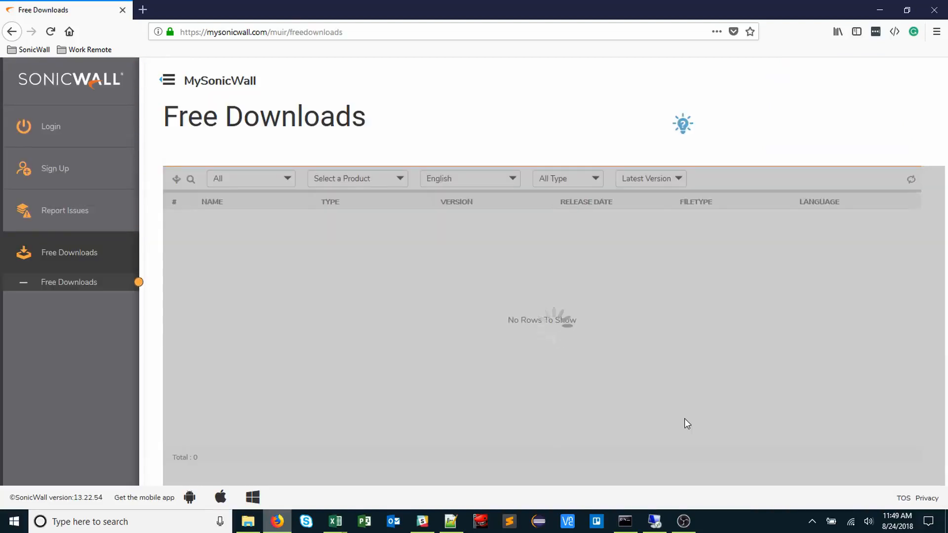
{"action": "left_click", "coordinate": [356, 179]}
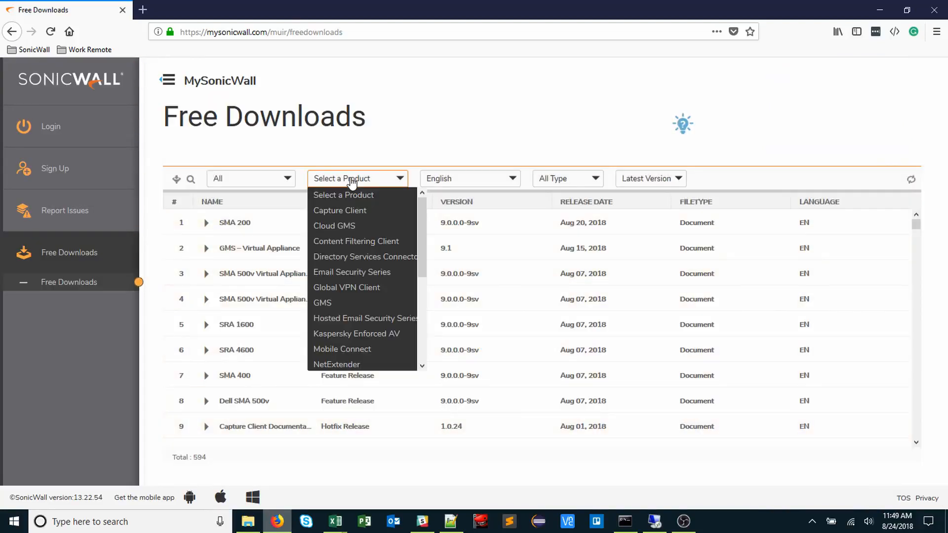
{"action": "left_click", "coordinate": [346, 288]}
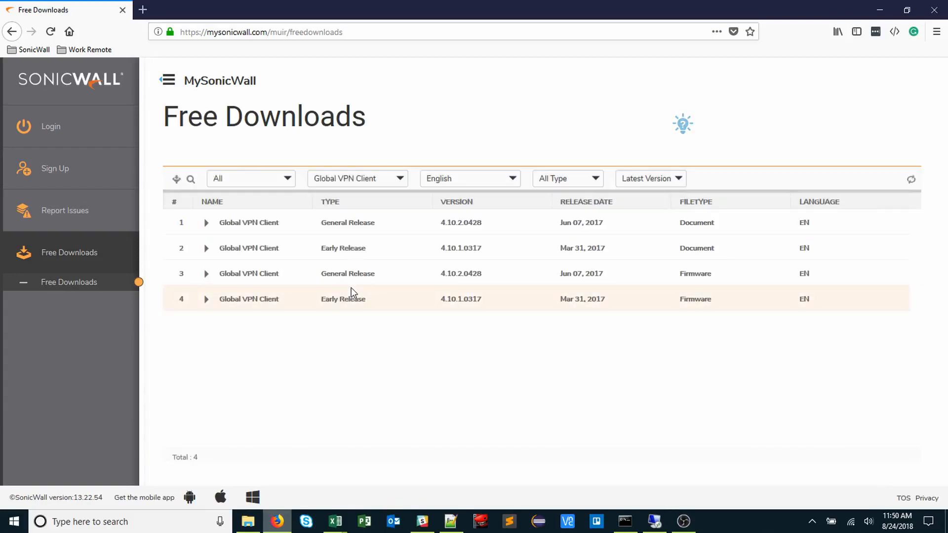
{"action": "left_click", "coordinate": [567, 178]}
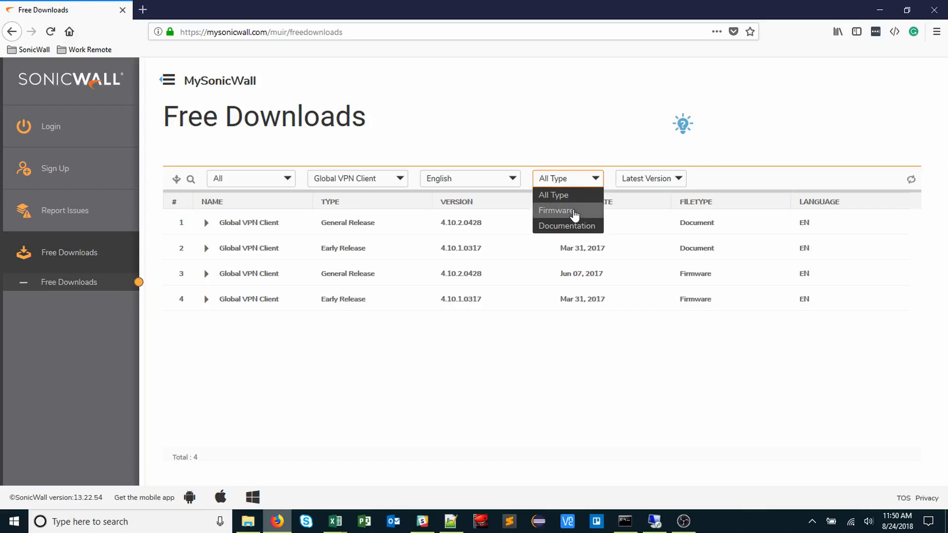
{"action": "left_click", "coordinate": [555, 211]}
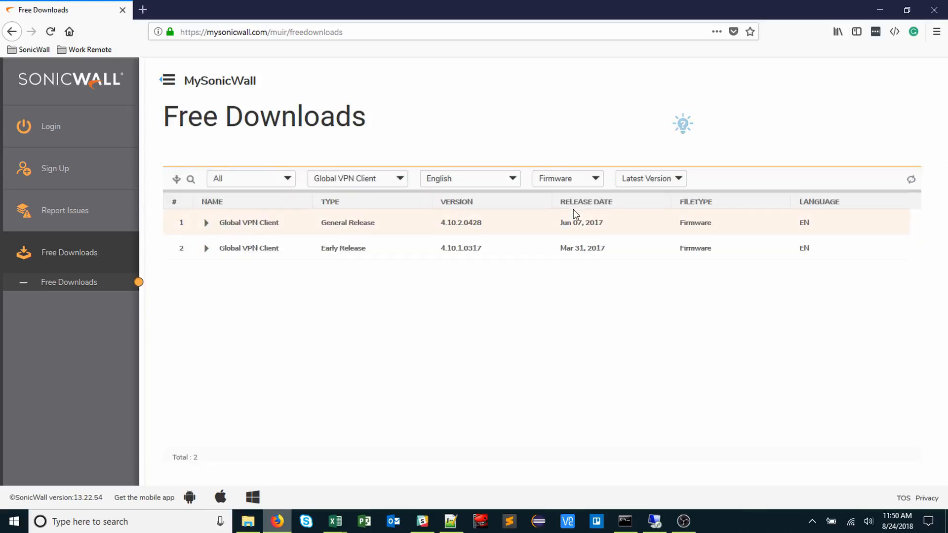
Download the Global VPN Client (64-bit) 4.10.2.0428 package
{"action": "left_click", "coordinate": [206, 222]}
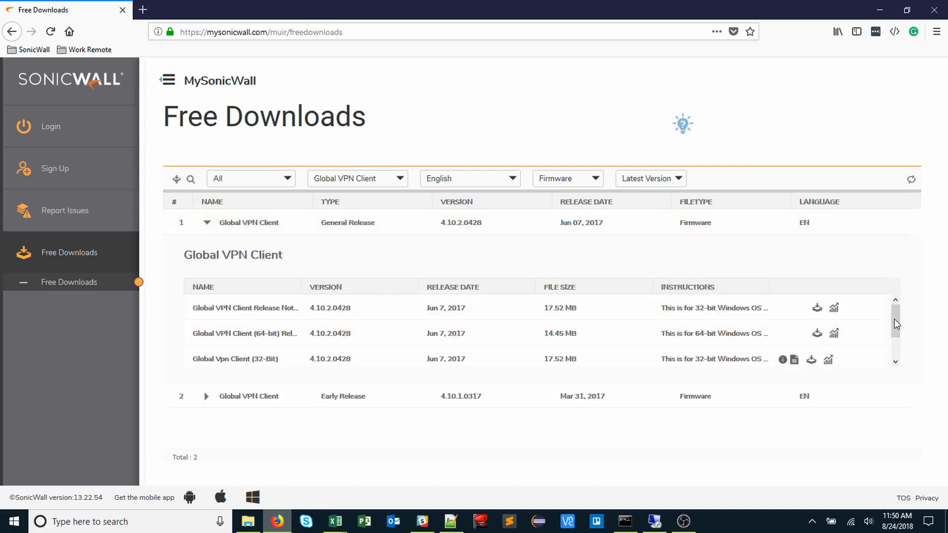
{"action": "scroll", "scroll_direction": "down", "scroll_amount": 3}
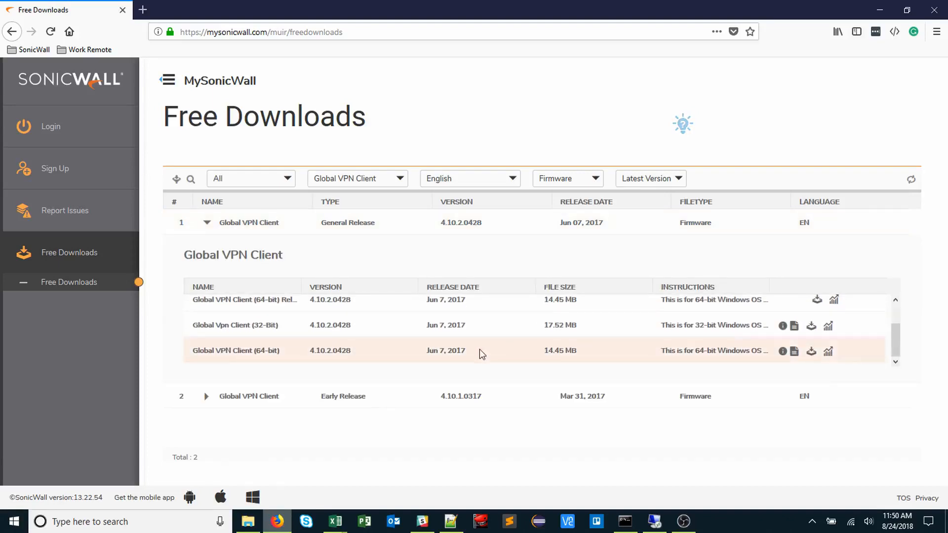
{"action": "mouse_move", "coordinate": [816, 357]}
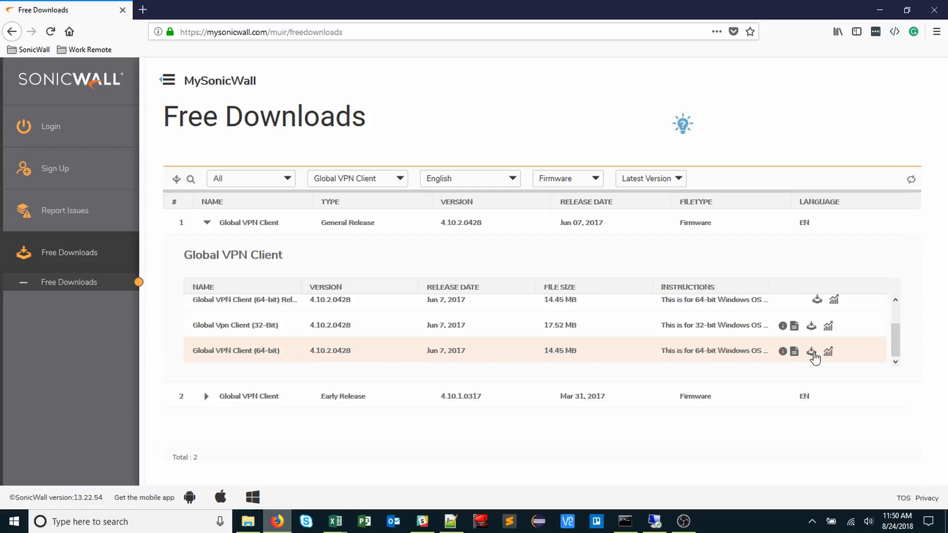
{"action": "left_click", "coordinate": [811, 353]}
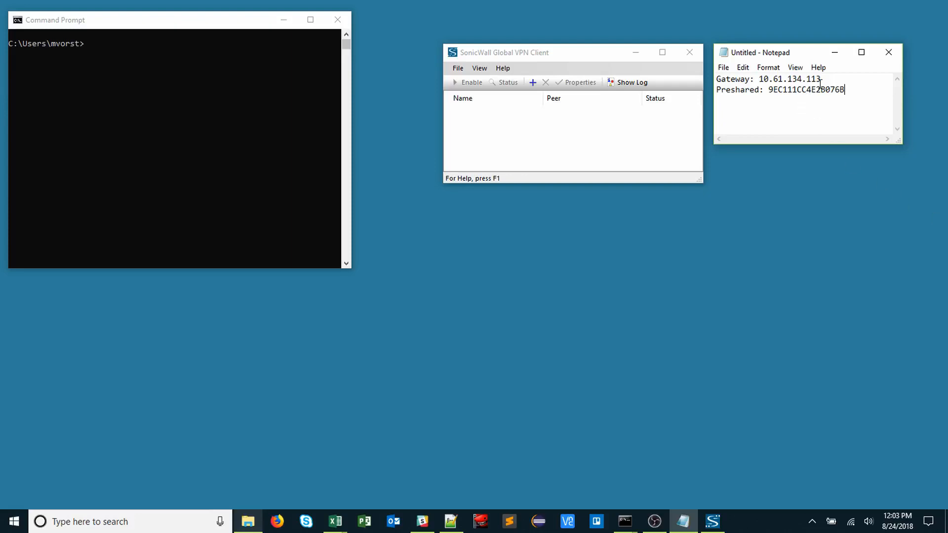
Create a new Global VPN Client connection to gateway 10.61.134.113
{"action": "double_click", "coordinate": [790, 78]}
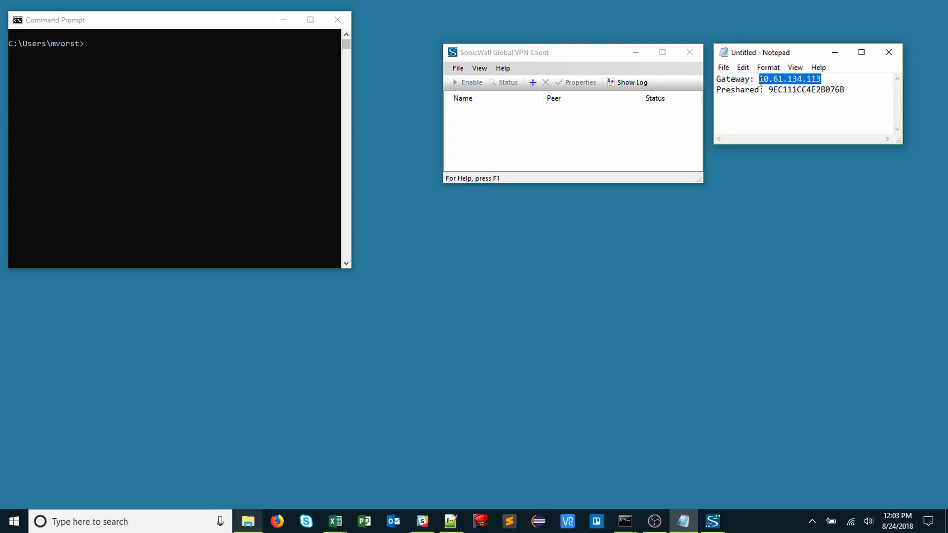
{"action": "left_click", "coordinate": [458, 68]}
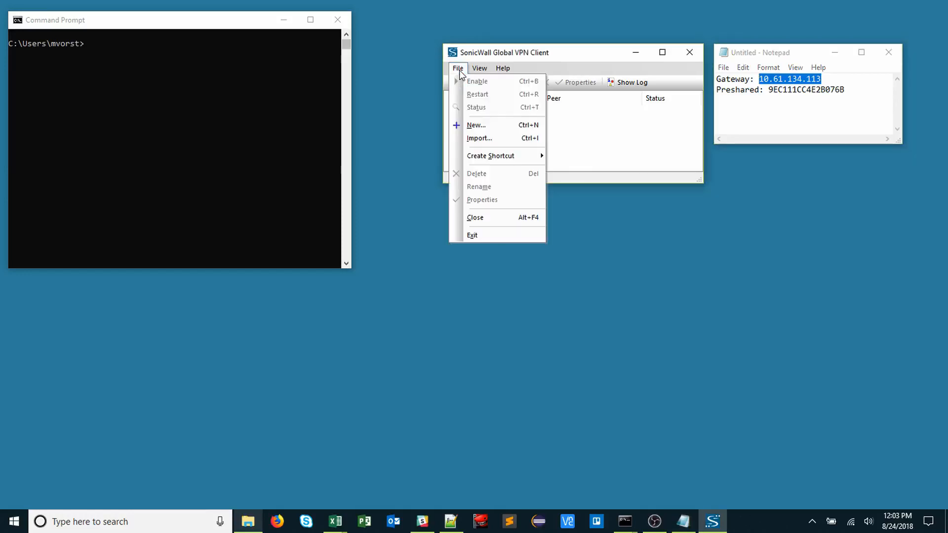
{"action": "left_click", "coordinate": [476, 124]}
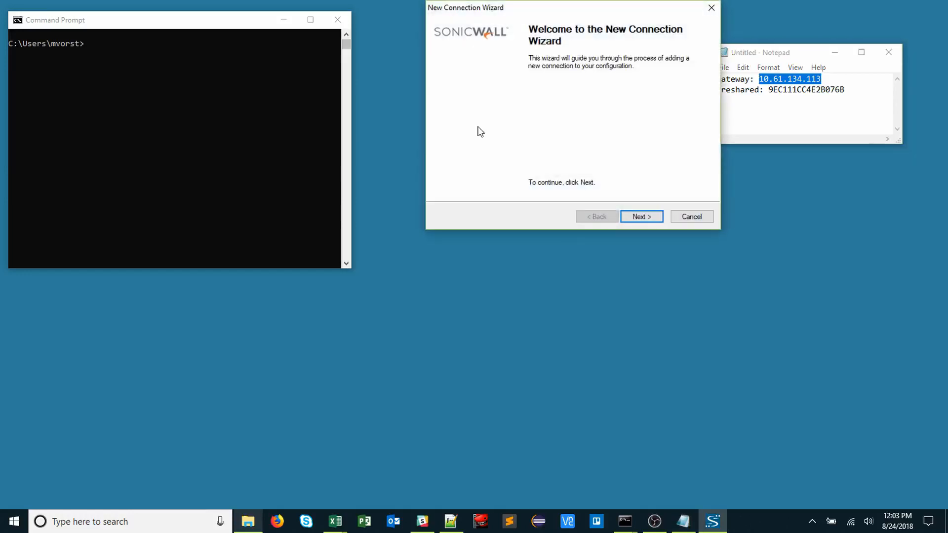
{"action": "left_click", "coordinate": [640, 216]}
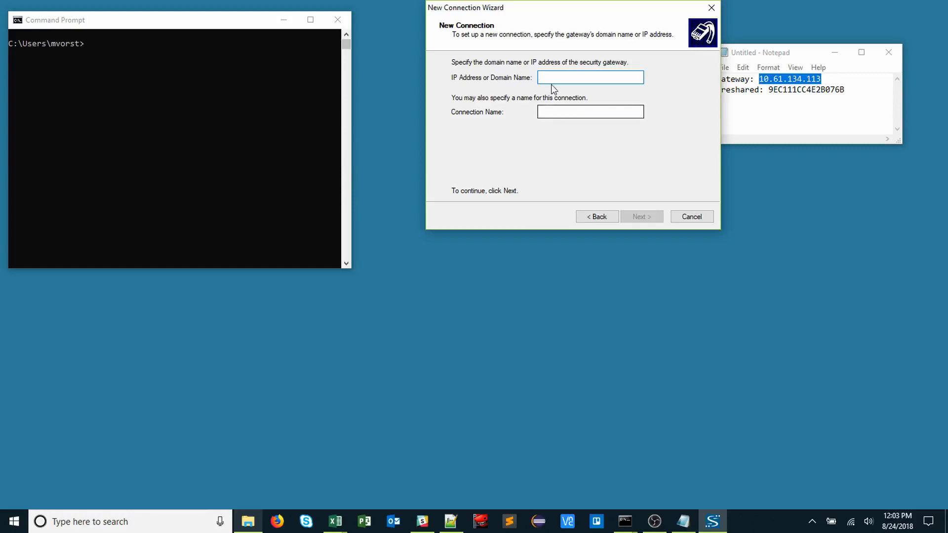
{"action": "type", "text": "10.61.134.113"}
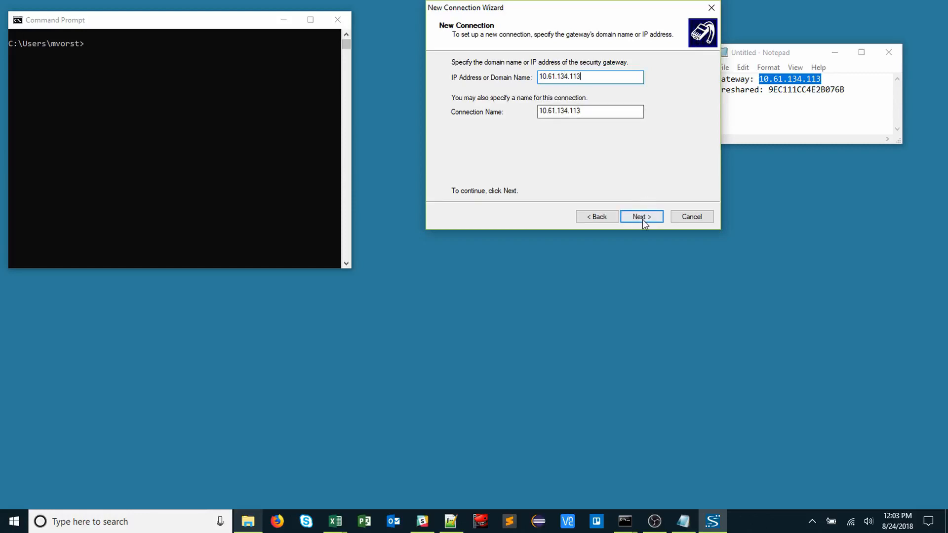
{"action": "left_click", "coordinate": [641, 217]}
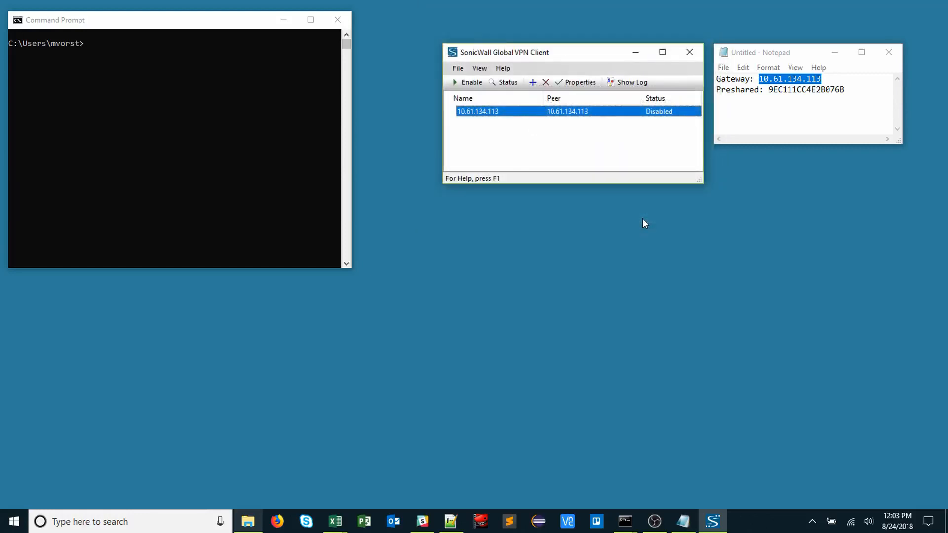
{"action": "mouse_move", "coordinate": [804, 90]}
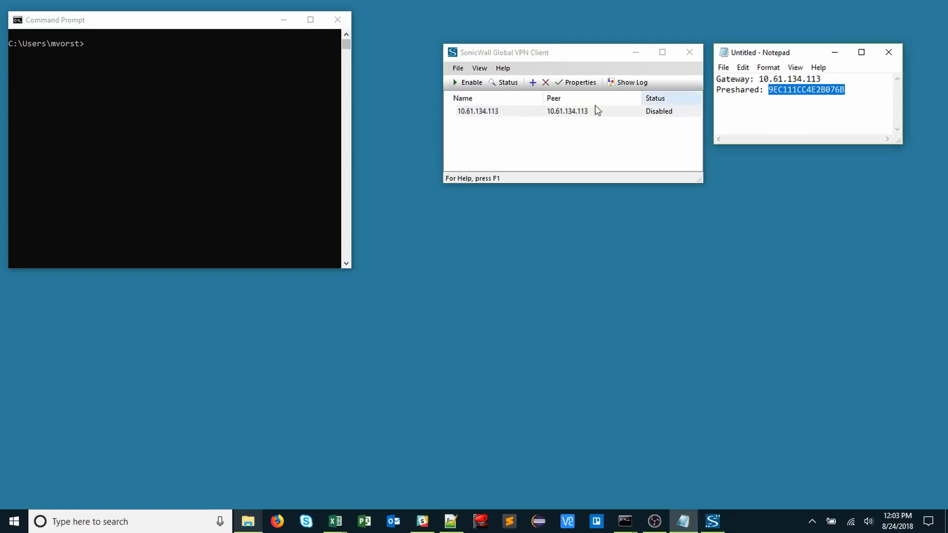
{"action": "mouse_move", "coordinate": [471, 83]}
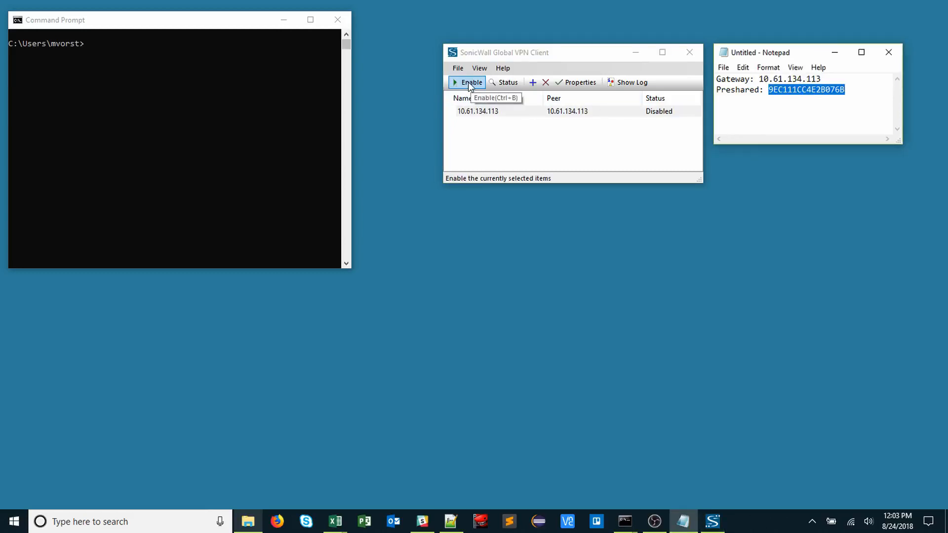
{"action": "left_click", "coordinate": [471, 82]}
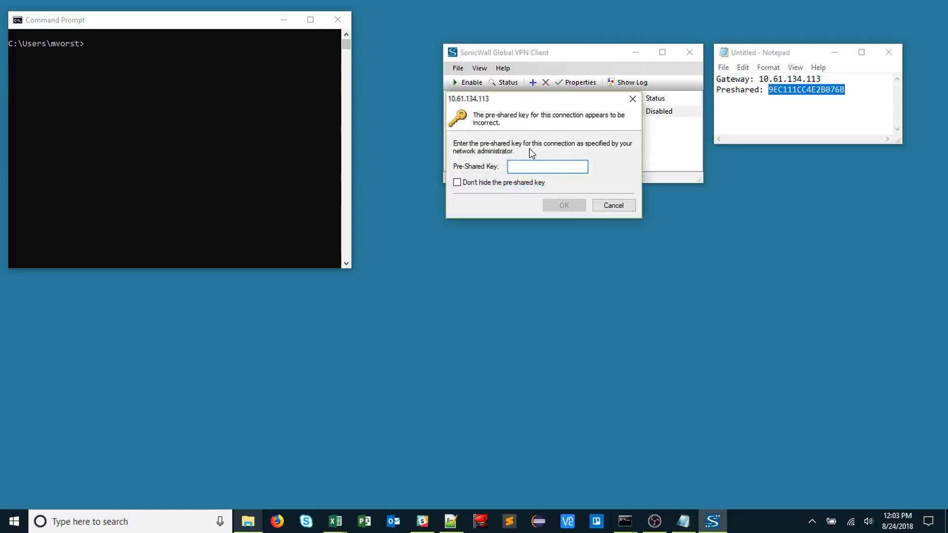
{"action": "left_click", "coordinate": [546, 167]}
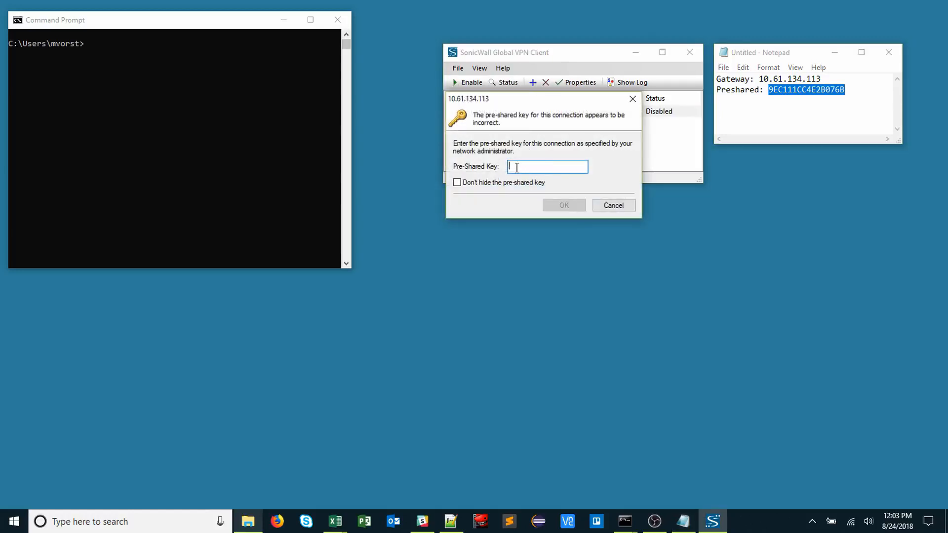
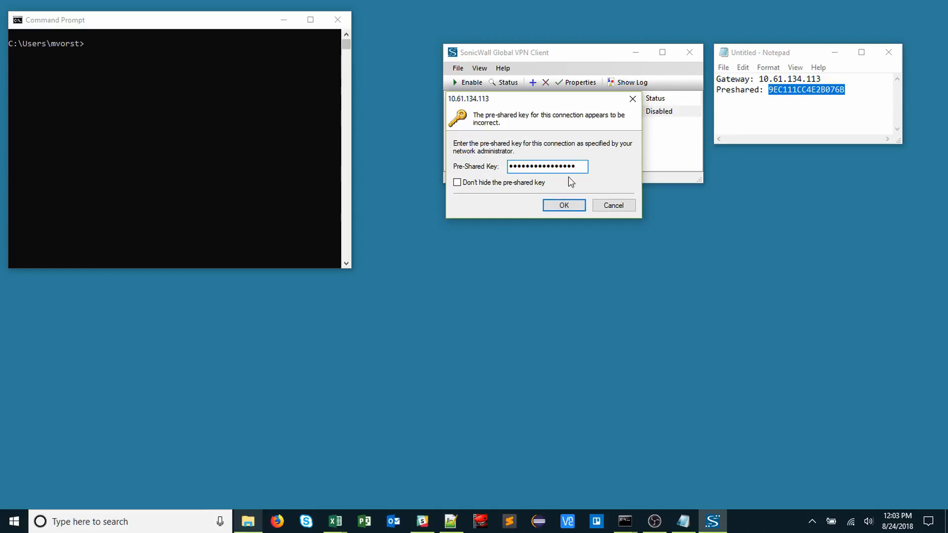
{"action": "left_click", "coordinate": [563, 205]}
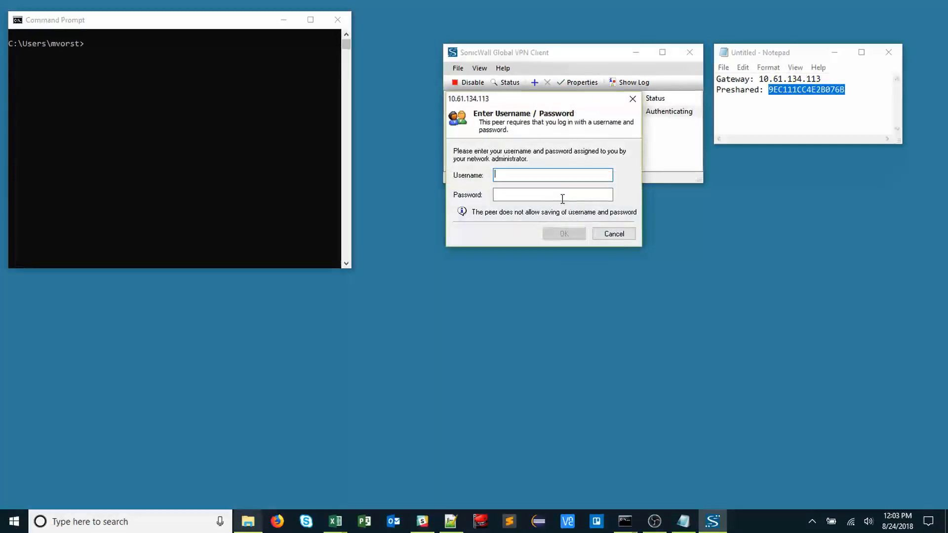
Log in with the gvcuser credentials, correcting them after the first attempt
{"action": "type", "text": "gvcuser"}
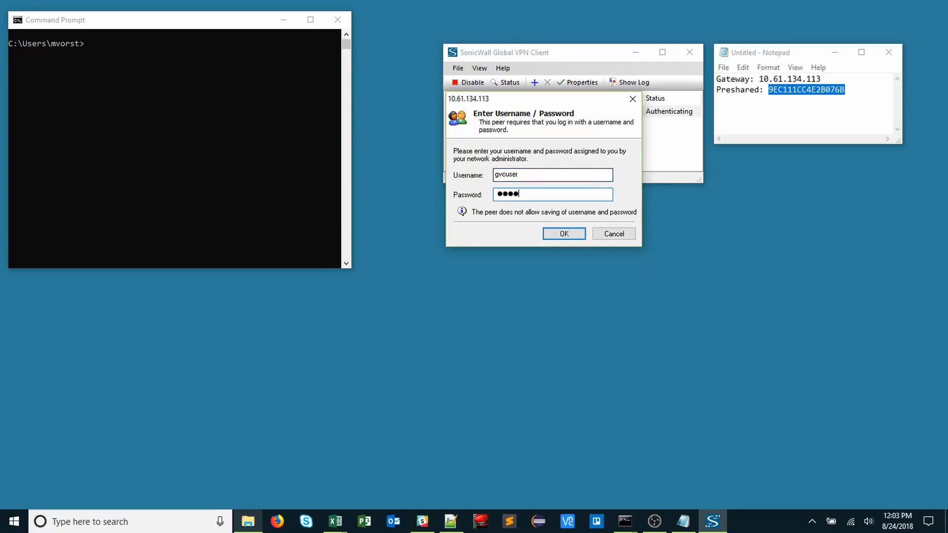
{"action": "left_click", "coordinate": [563, 234]}
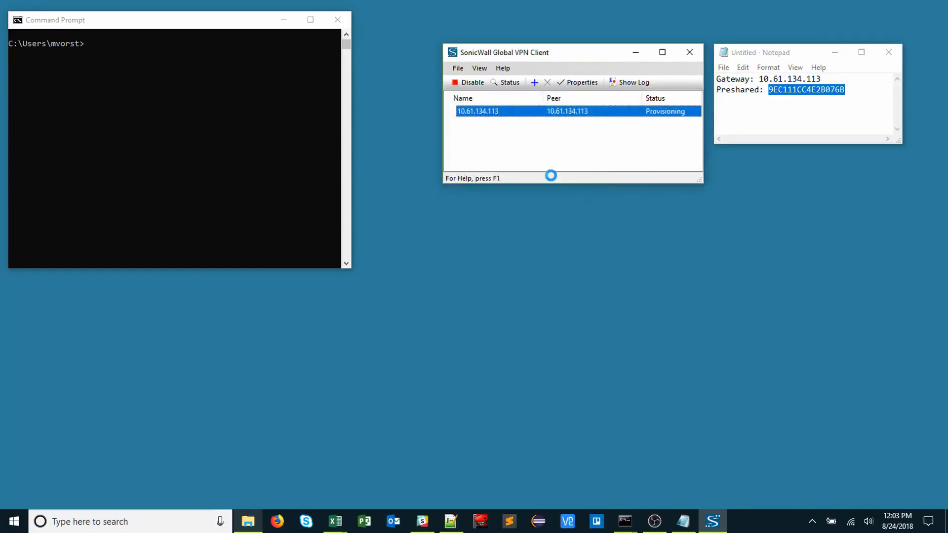
{"action": "mouse_move", "coordinate": [556, 162]}
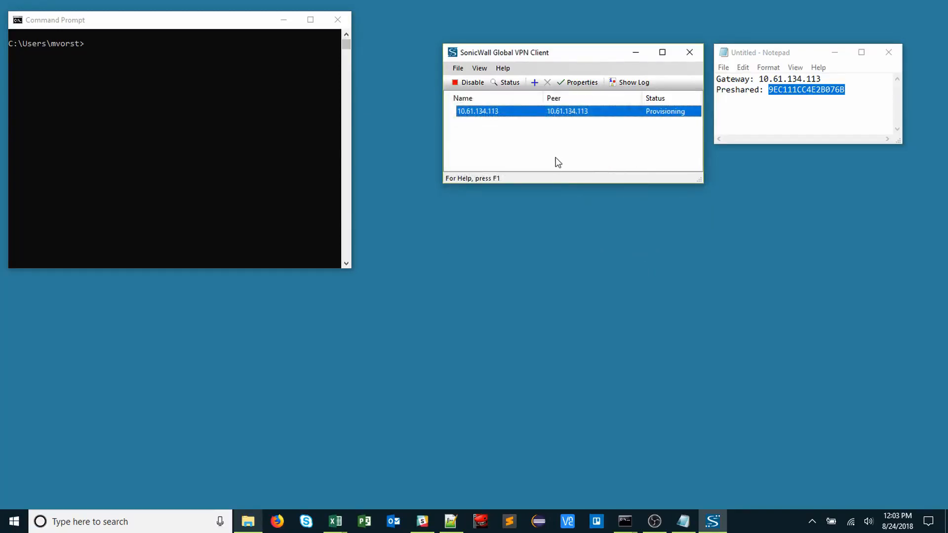
{"action": "type", "text": "gvcuser"}
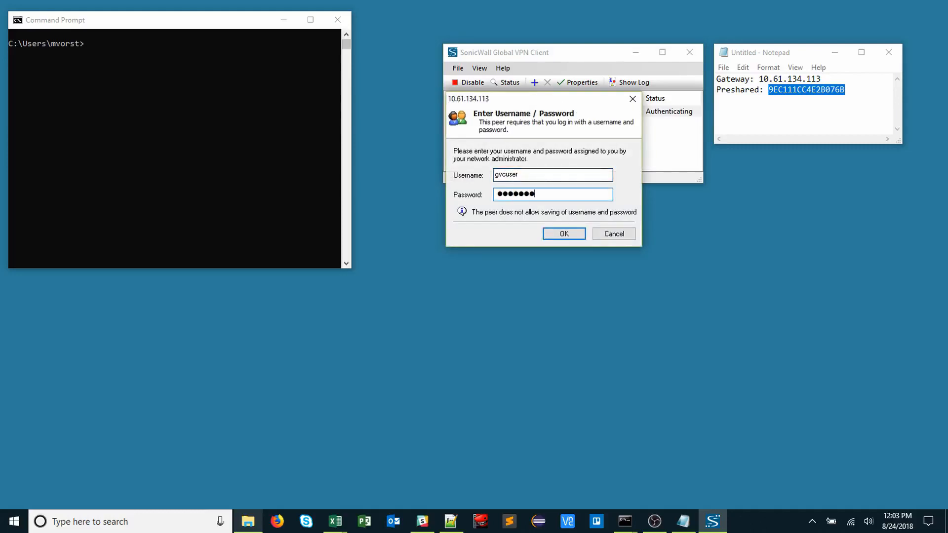
{"action": "left_click", "coordinate": [563, 234]}
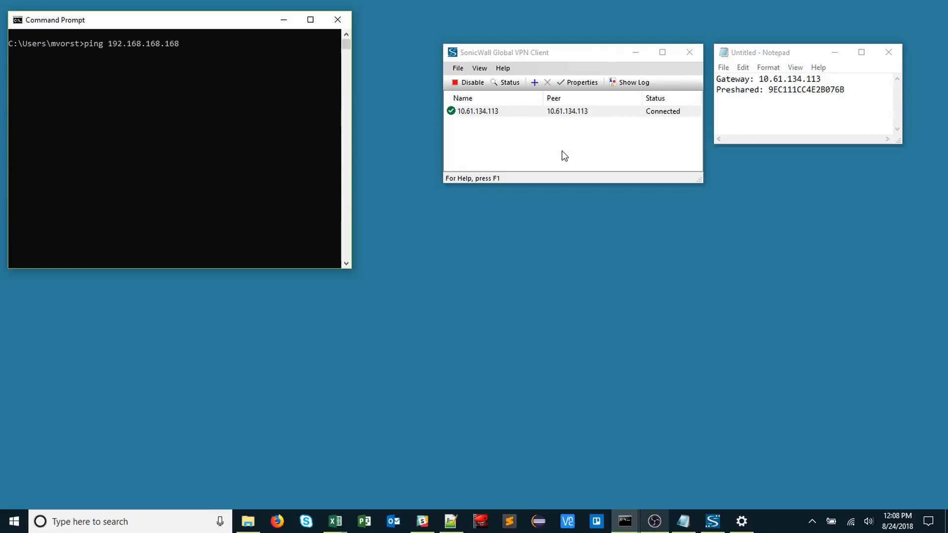
{"action": "mouse_move", "coordinate": [507, 82]}
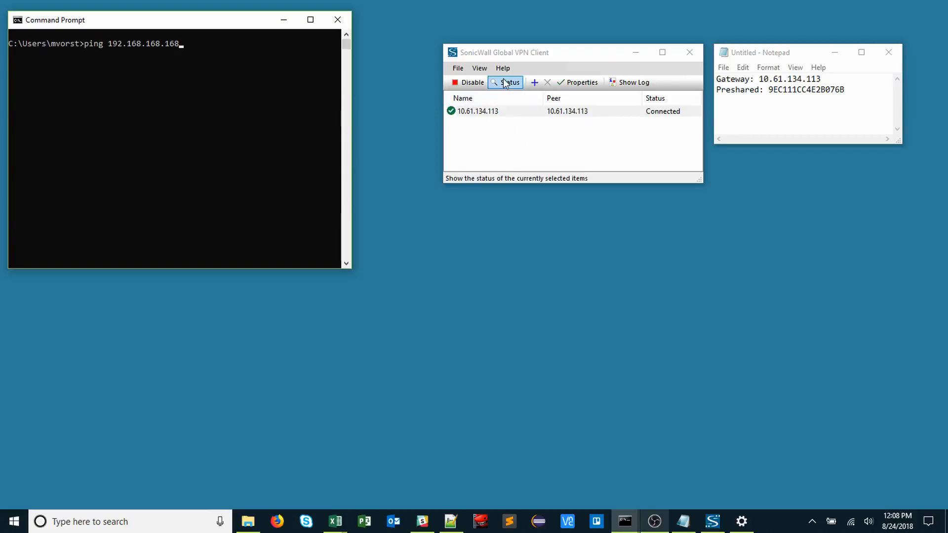
{"action": "left_click", "coordinate": [508, 82]}
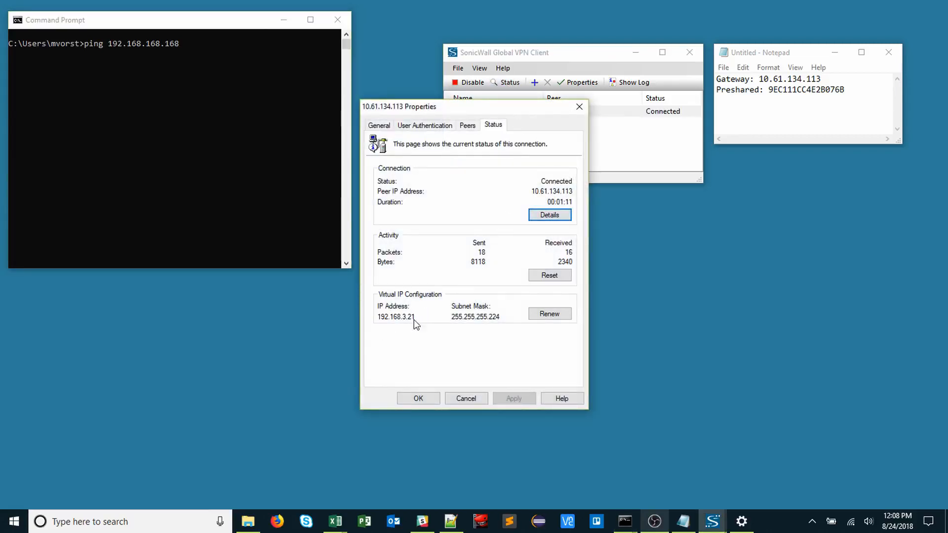
{"action": "mouse_move", "coordinate": [525, 227]}
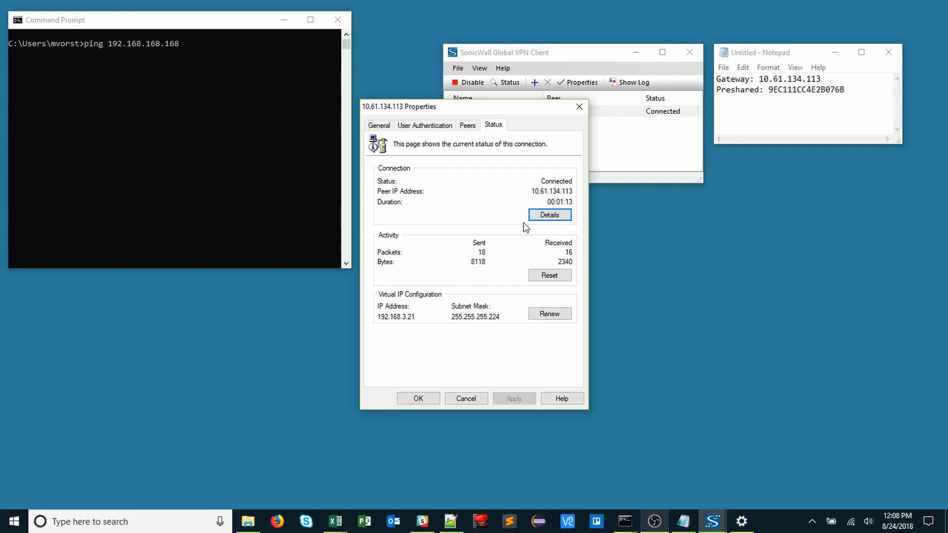
{"action": "left_click", "coordinate": [549, 215]}
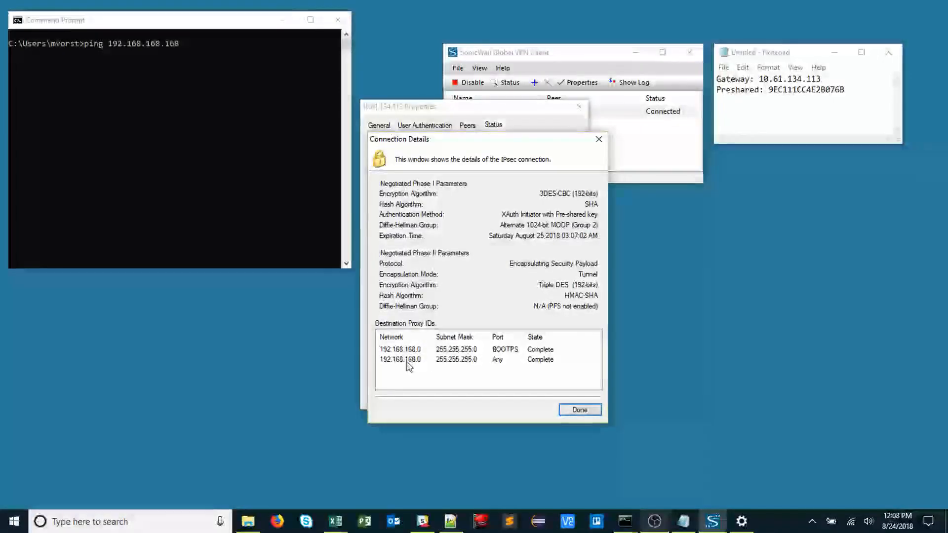
{"action": "left_click", "coordinate": [579, 409]}
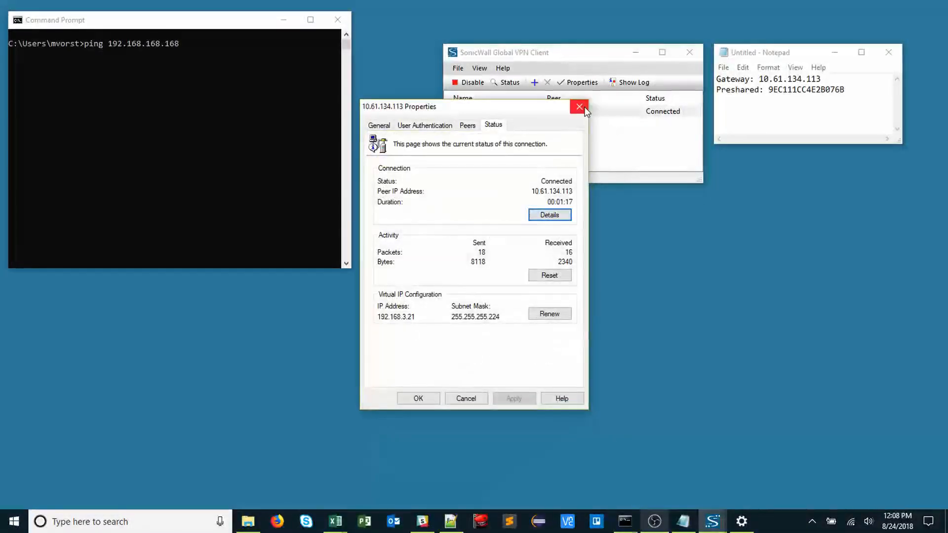
{"action": "left_click", "coordinate": [579, 106]}
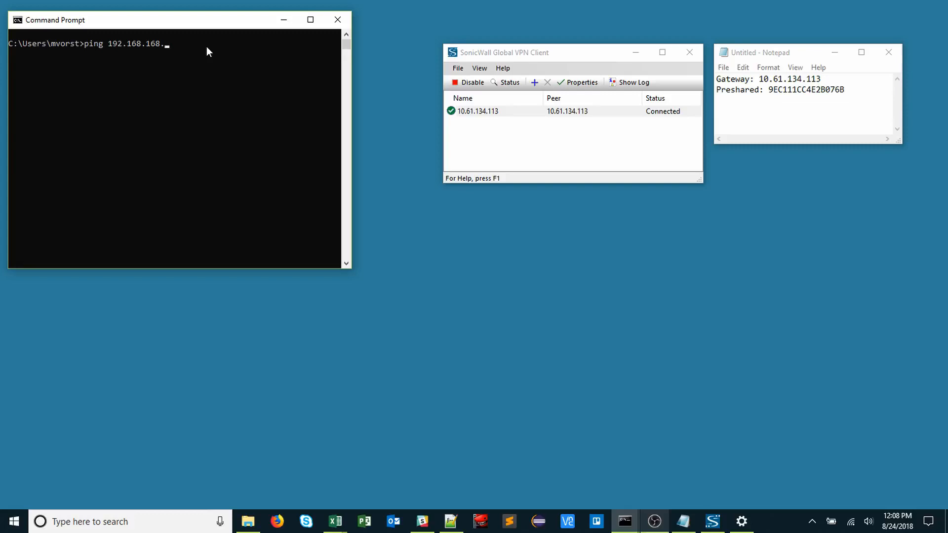
Change the pending ping target from 192.168.168.168 to 192.168.168.2
{"action": "type", "text": "2"}
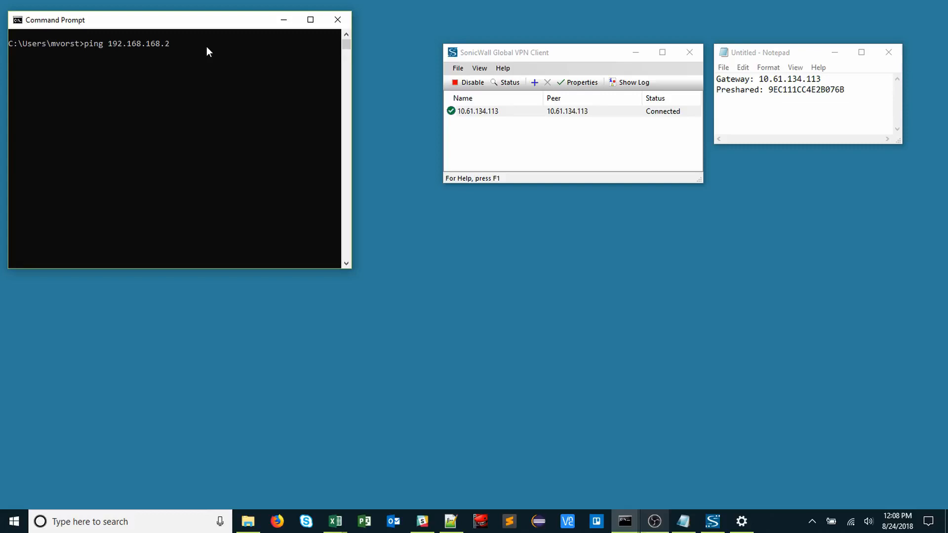